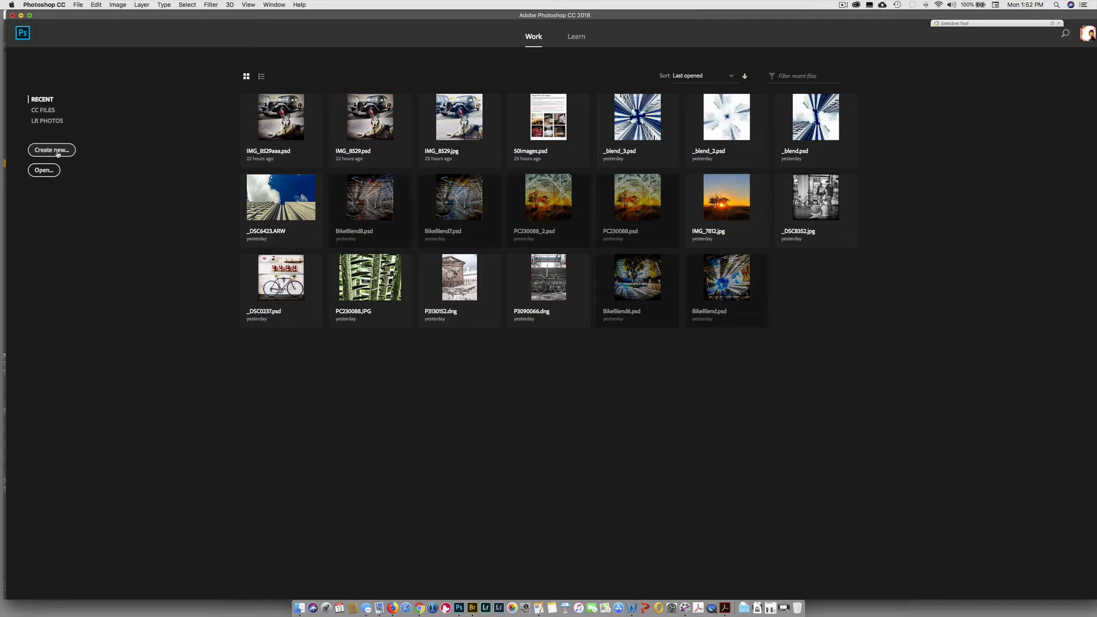
Step: Reopen the New Document dialog via File > New after dismissing the start-screen version
left_click(51, 150)
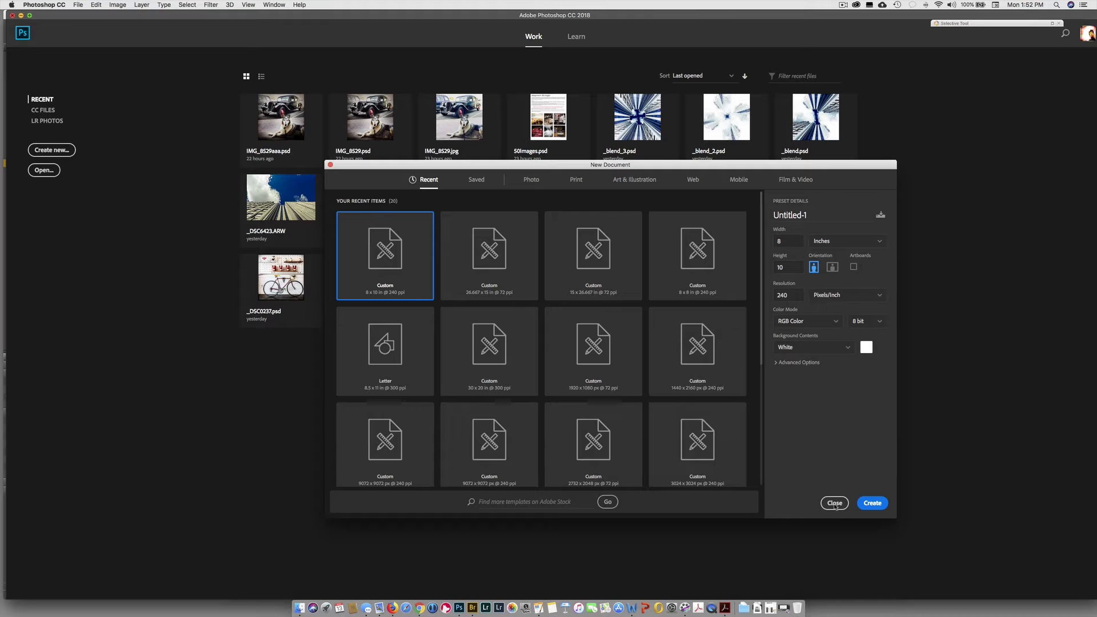
left_click(834, 503)
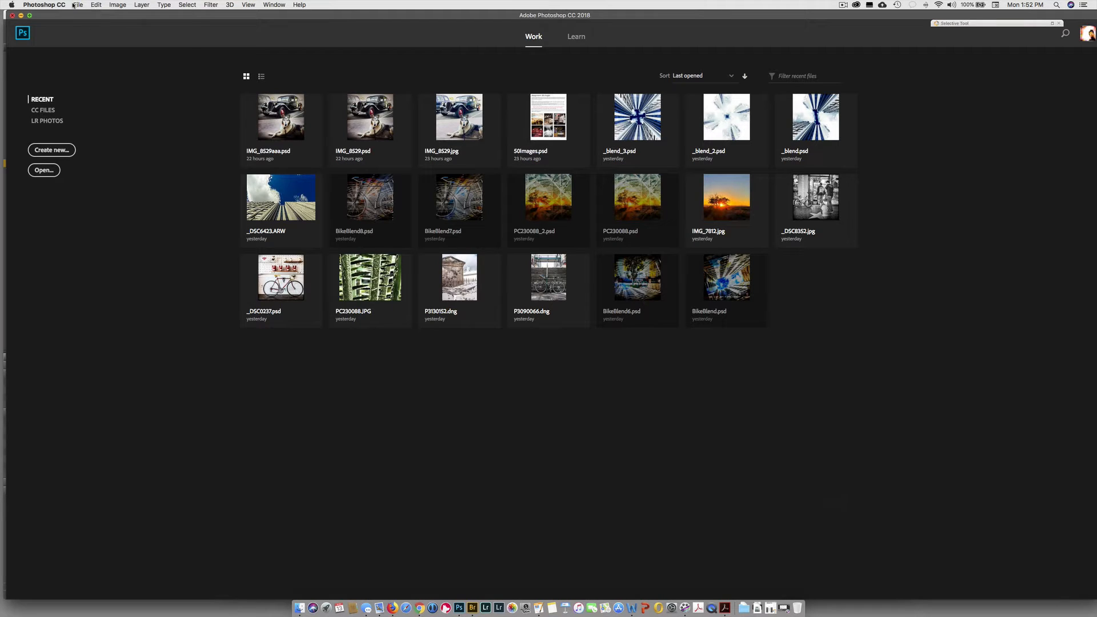
left_click(79, 4)
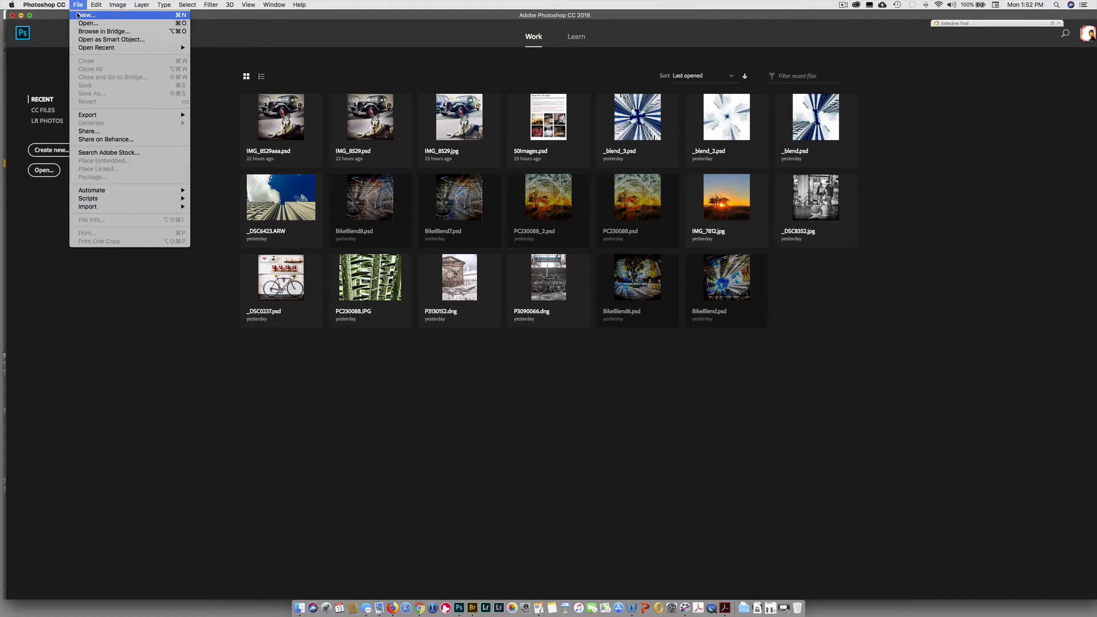
left_click(92, 16)
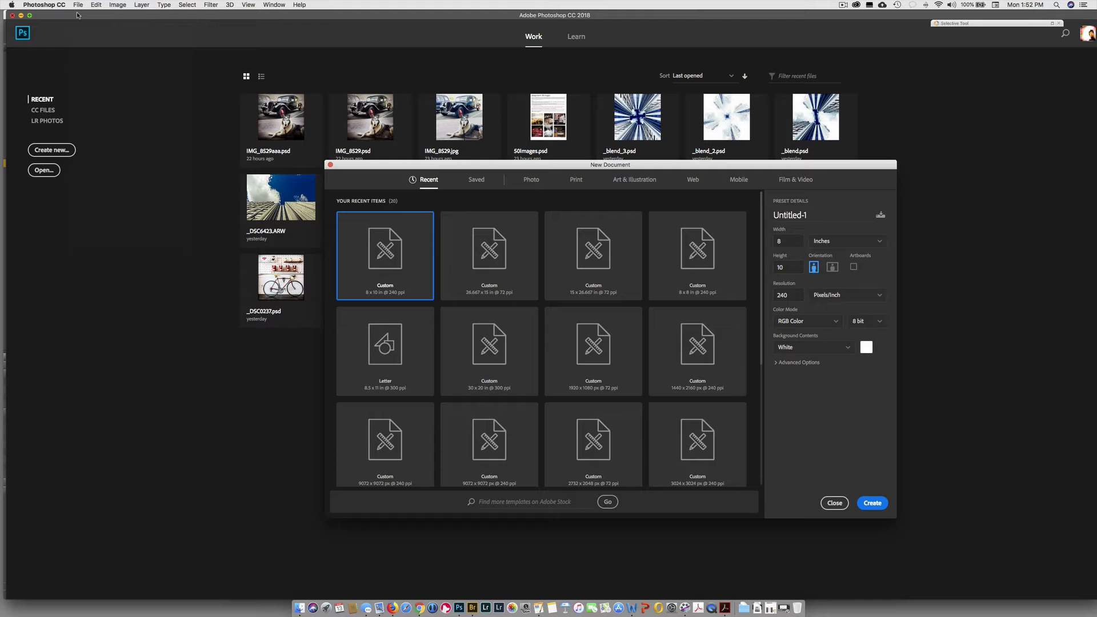
mouse_move(384, 411)
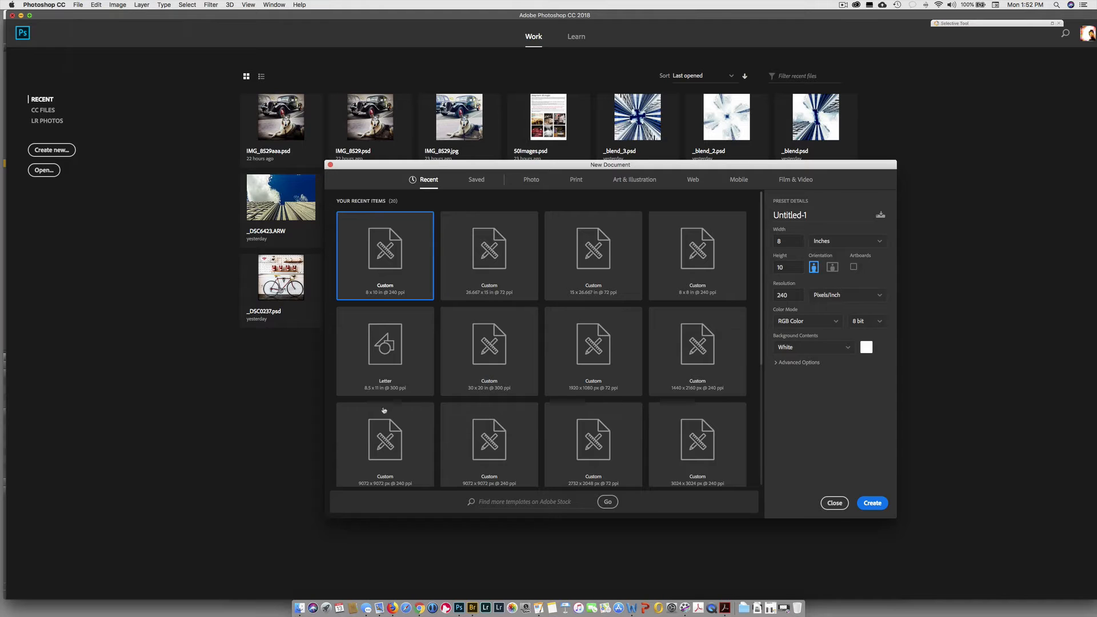
mouse_move(563, 244)
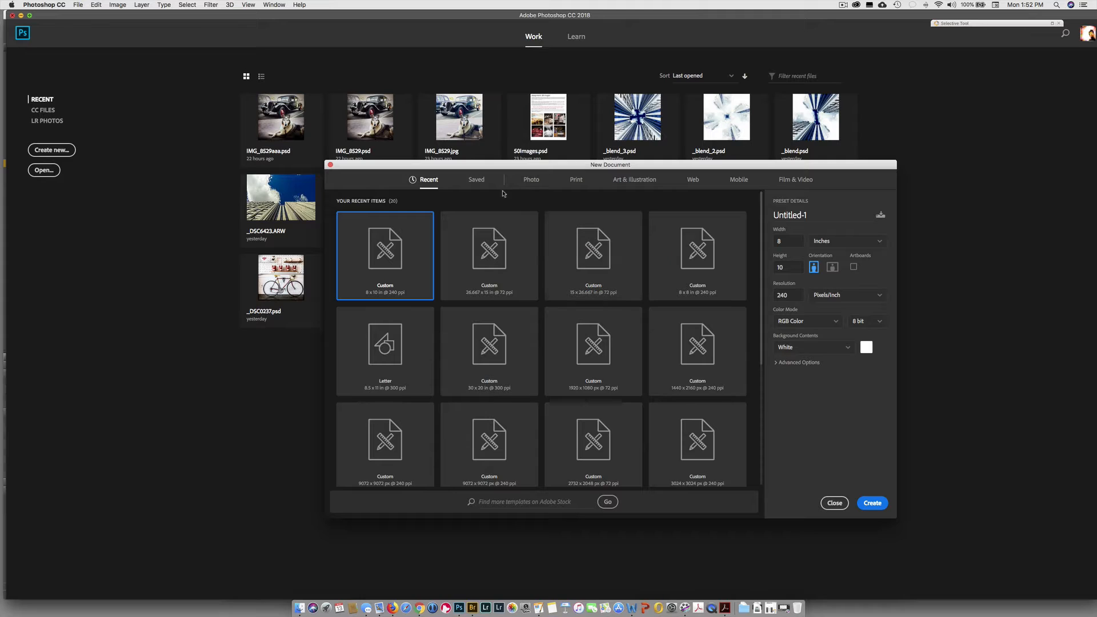
left_click(476, 180)
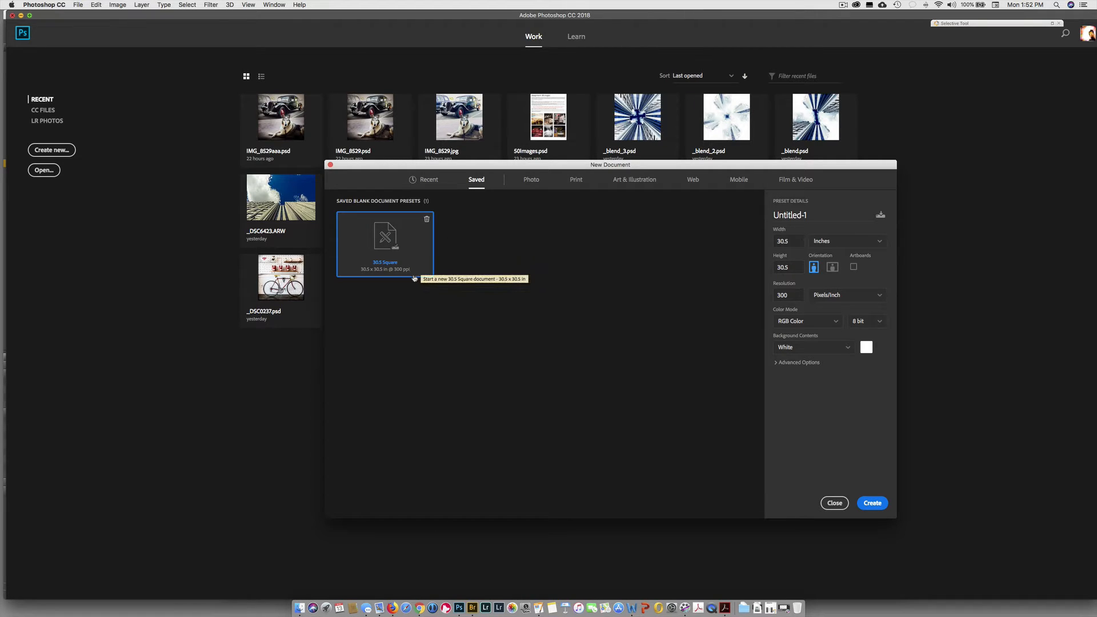
mouse_move(407, 274)
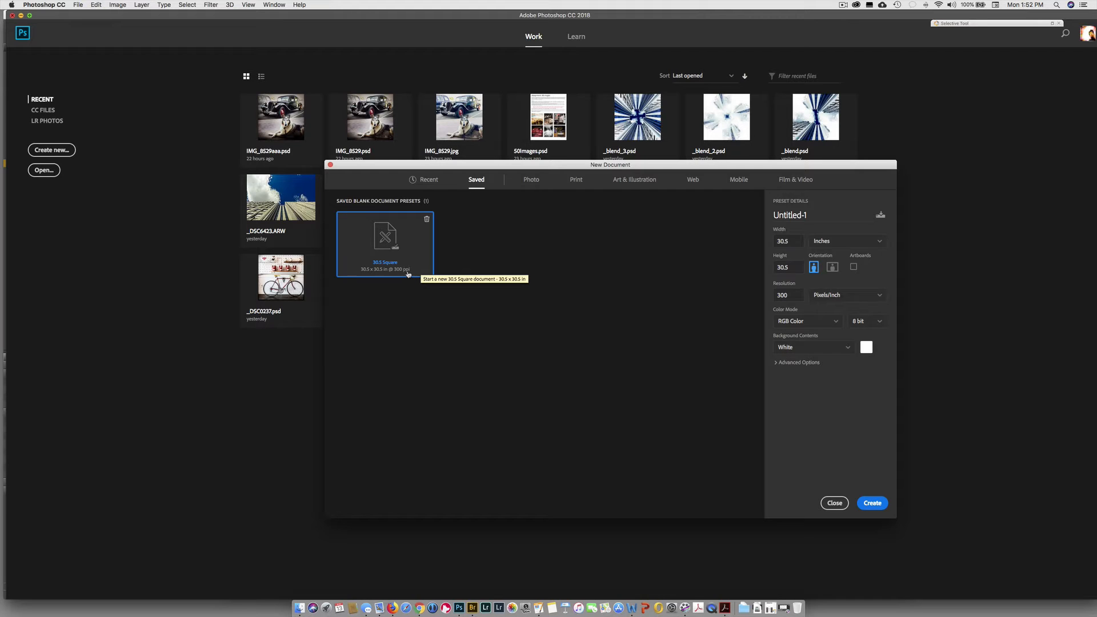
left_click(530, 179)
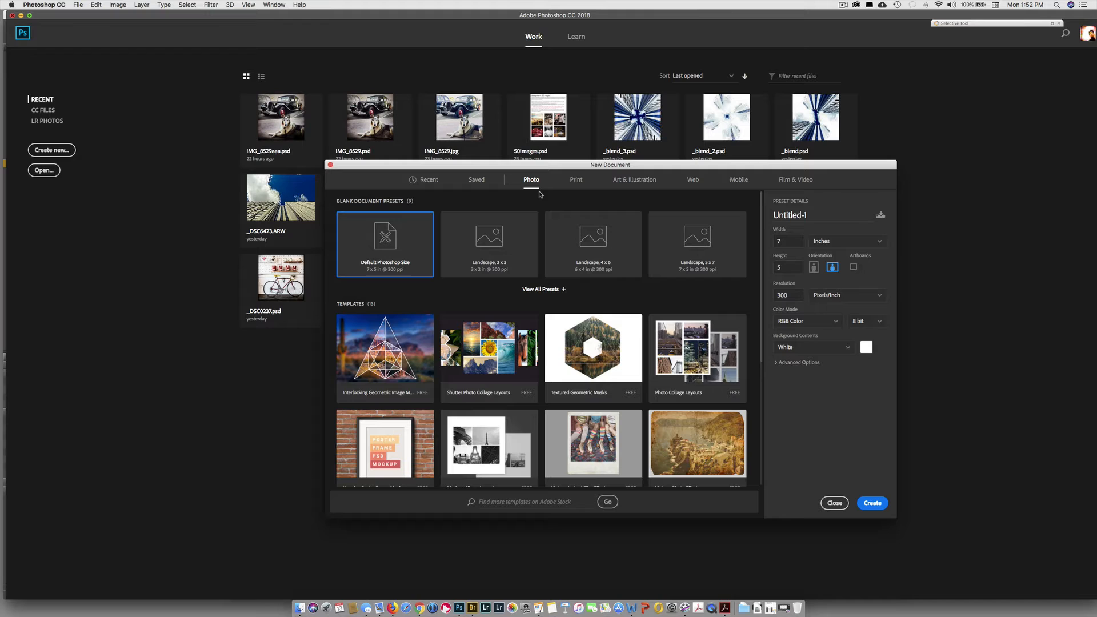
left_click(575, 180)
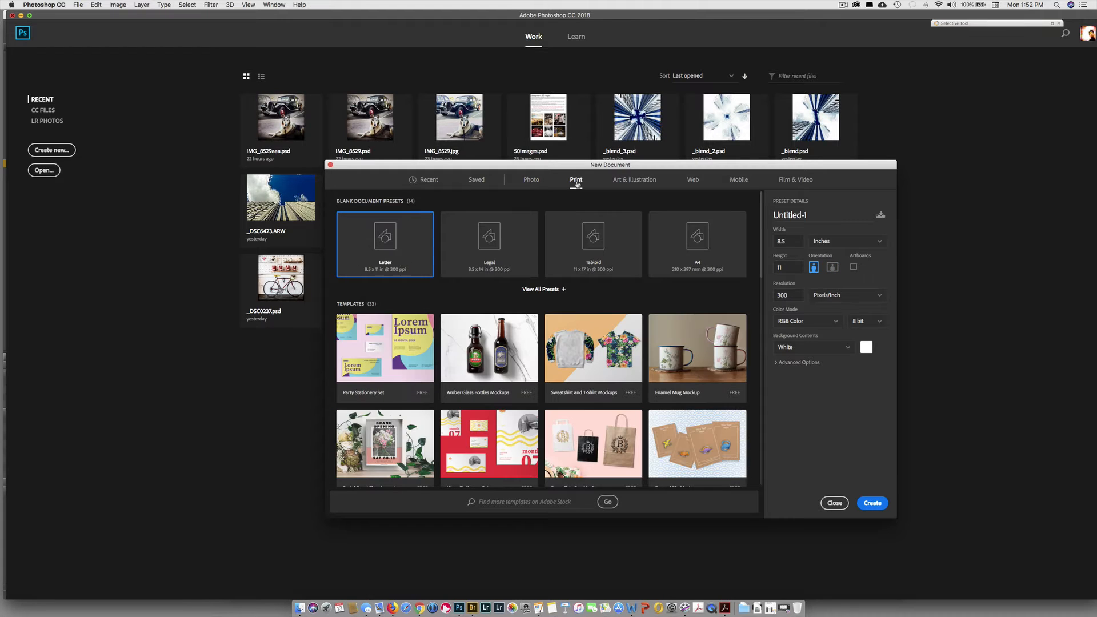
left_click(635, 180)
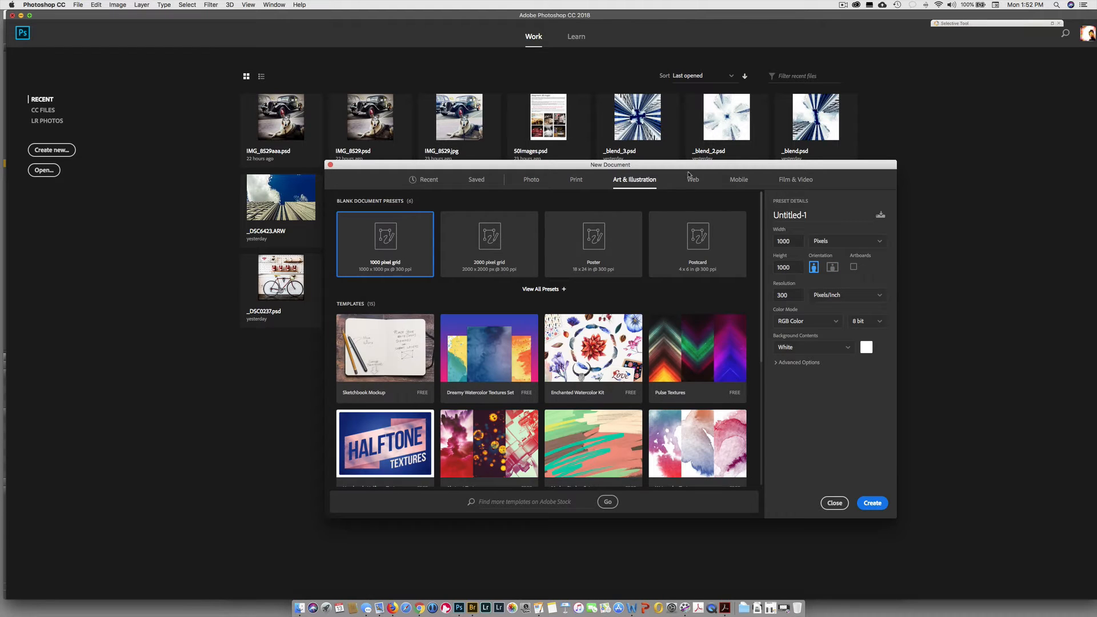
left_click(738, 179)
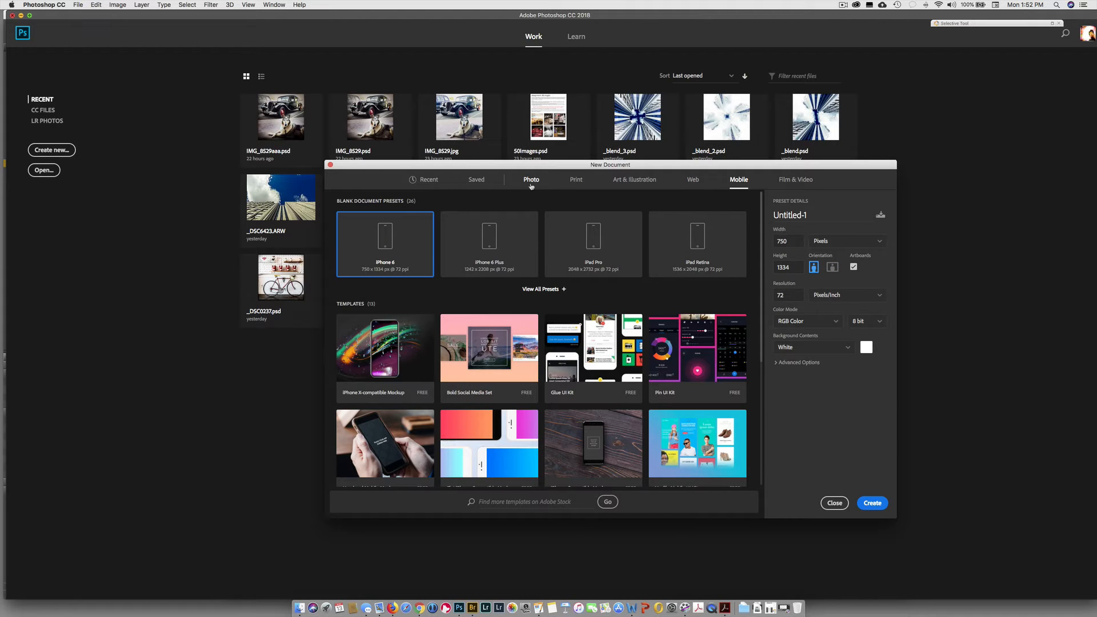
left_click(430, 180)
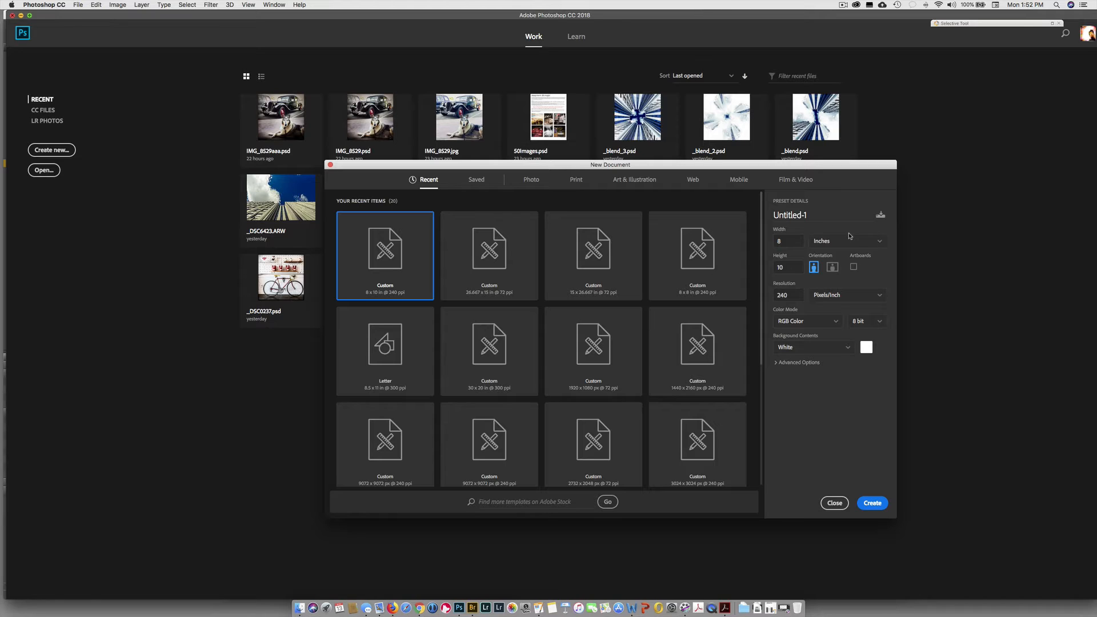
mouse_move(851, 322)
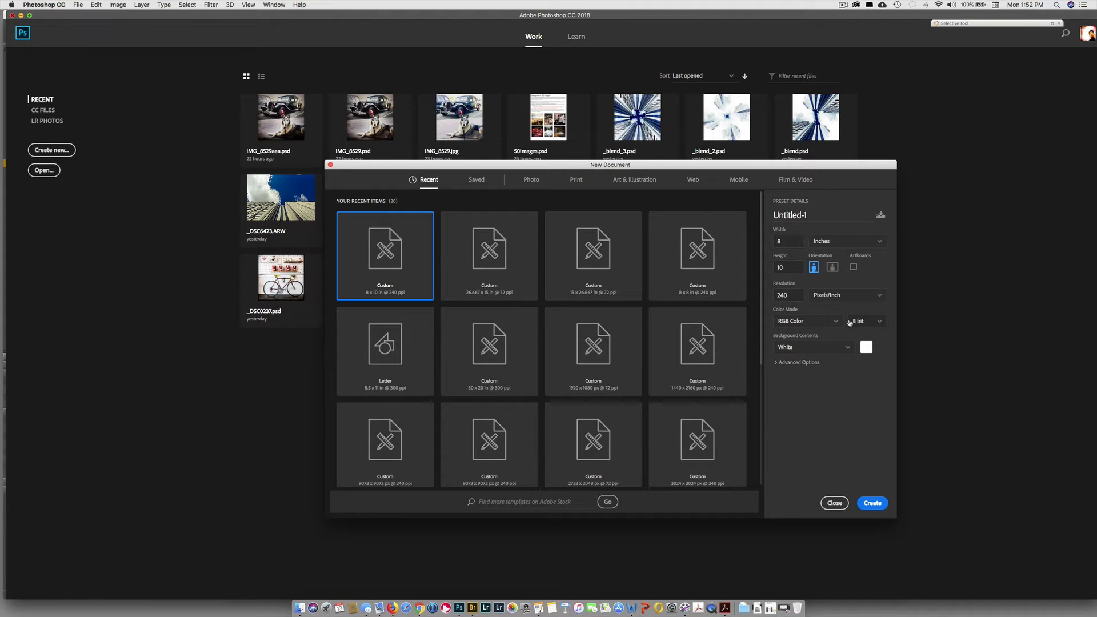
Step: Name the document New Canvas and set its size to 10 by 8 inches
left_click(791, 215)
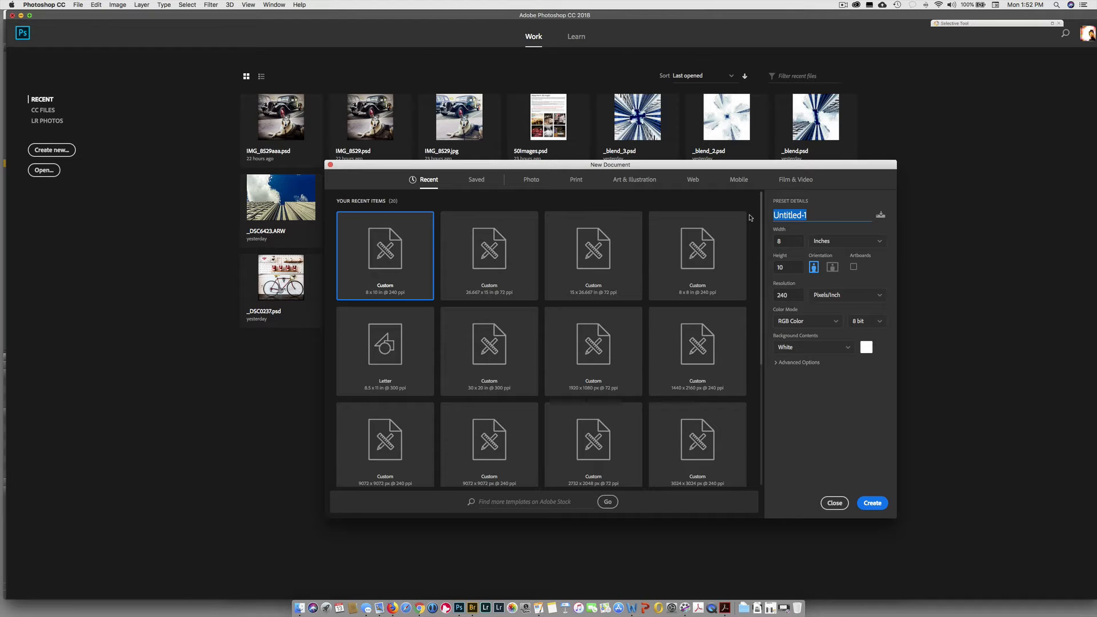
type("New Canvas")
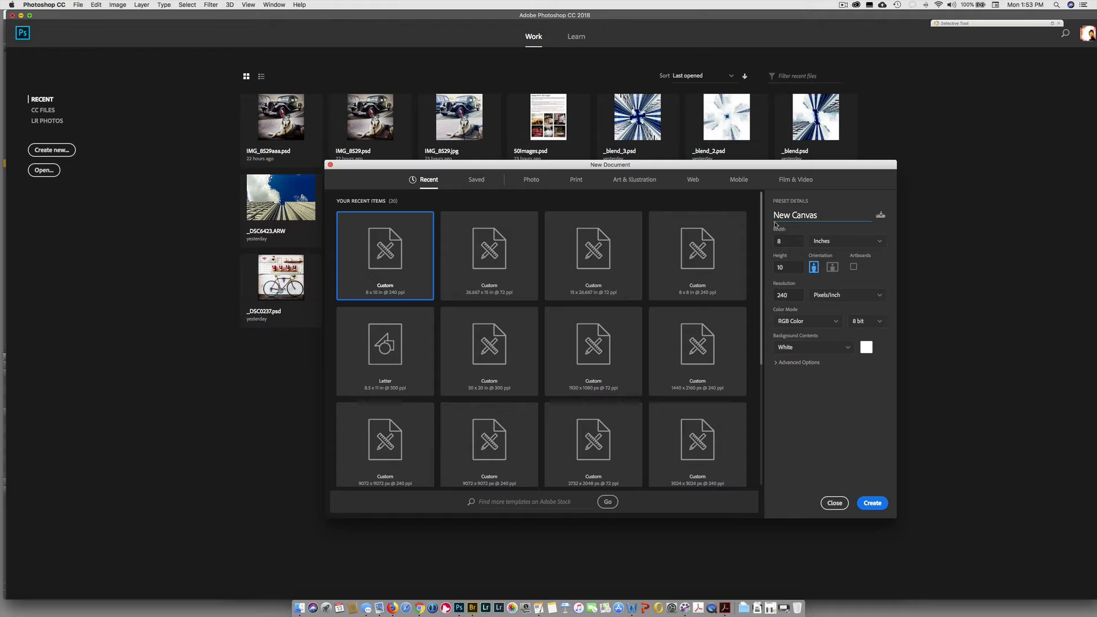
left_click(789, 240)
type("10")
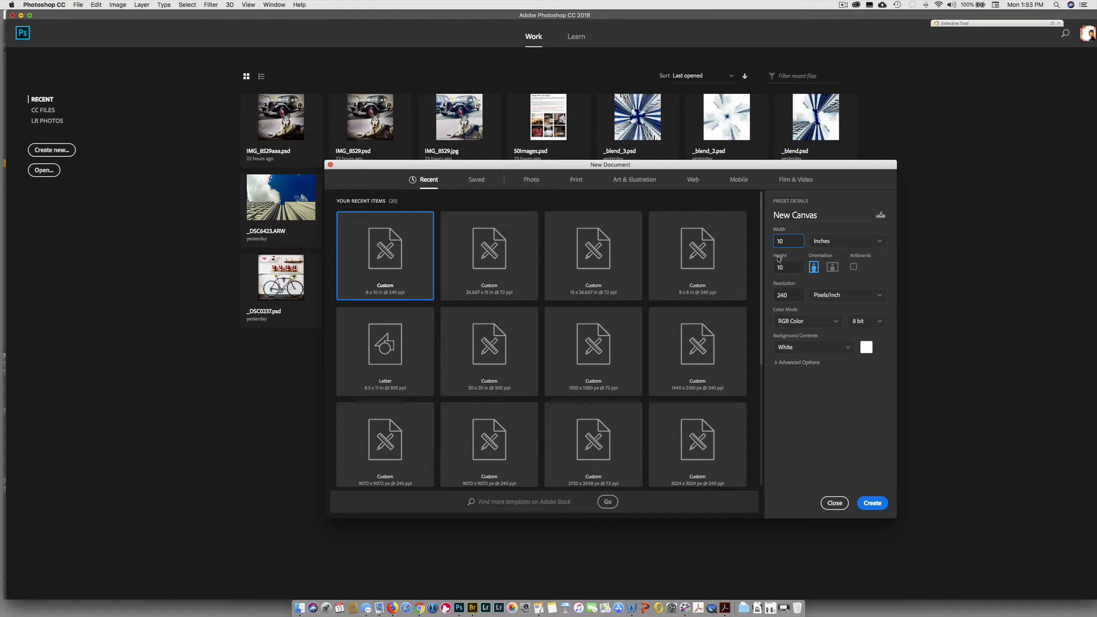
left_click(788, 268)
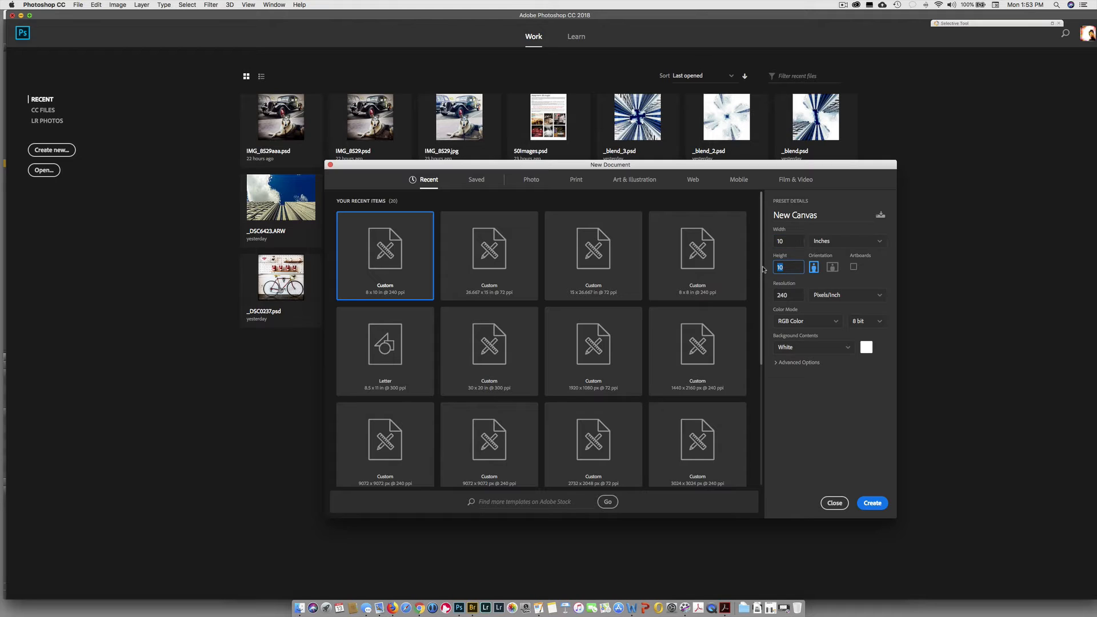
type("8")
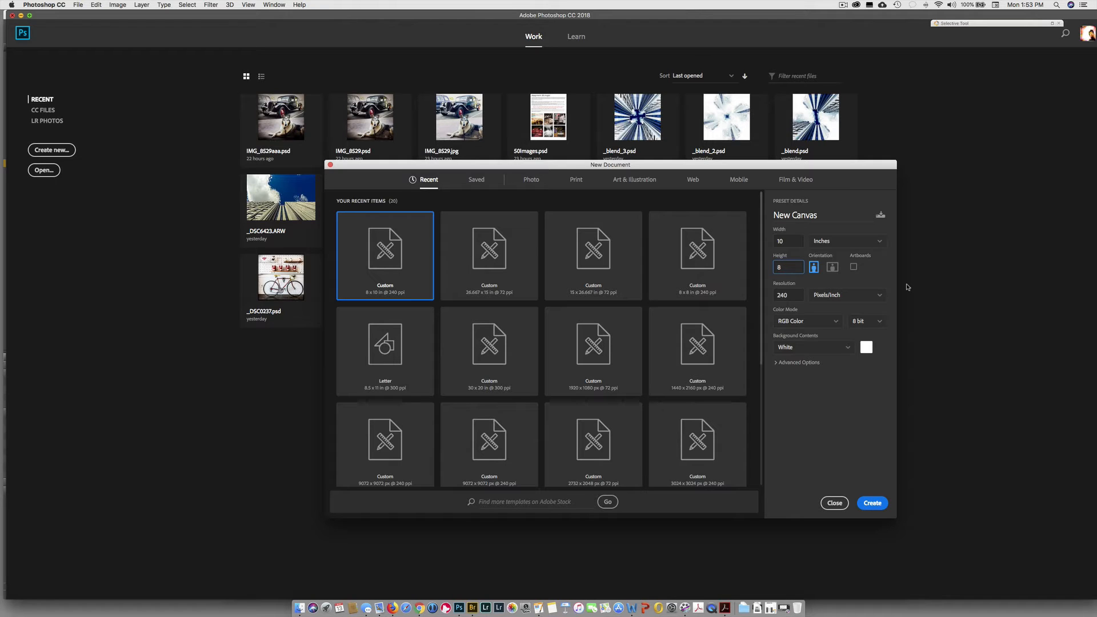
mouse_move(924, 287)
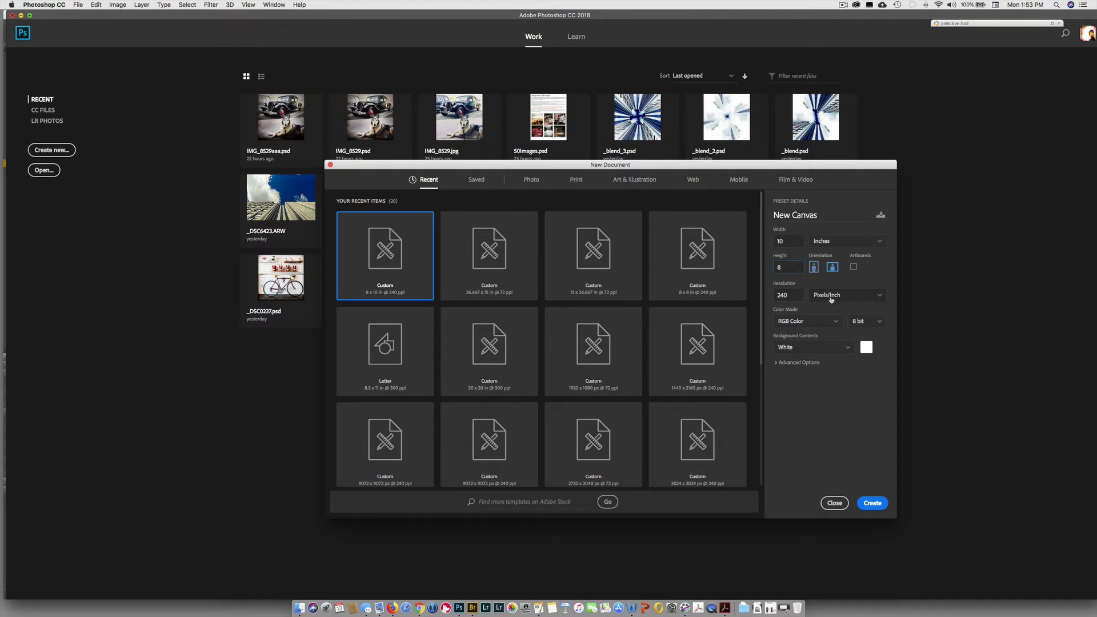
left_click(846, 295)
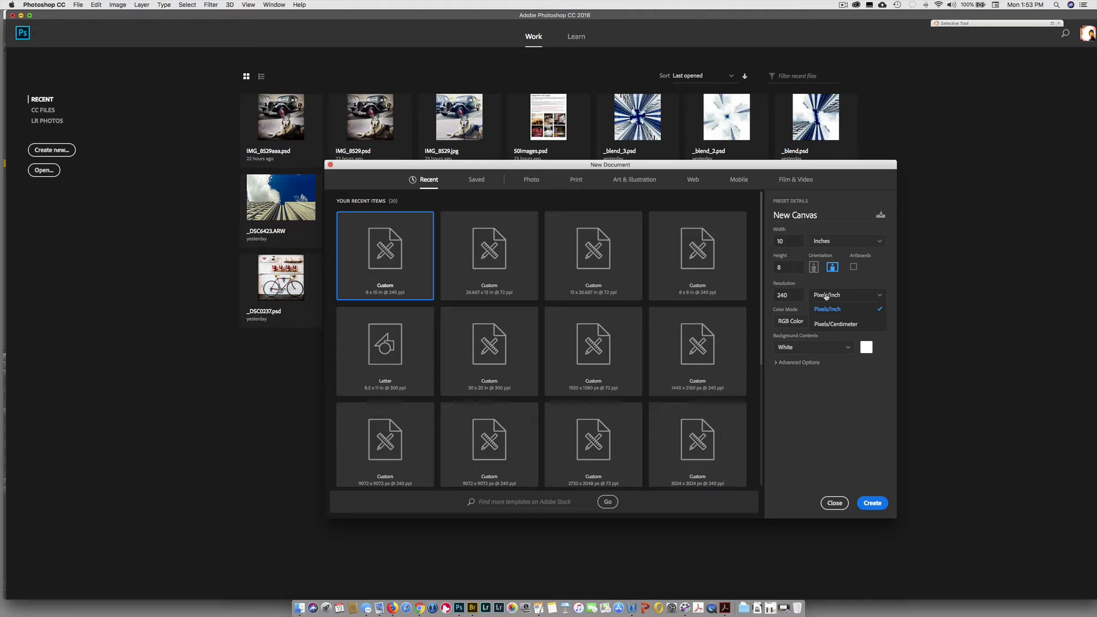
left_click(827, 308)
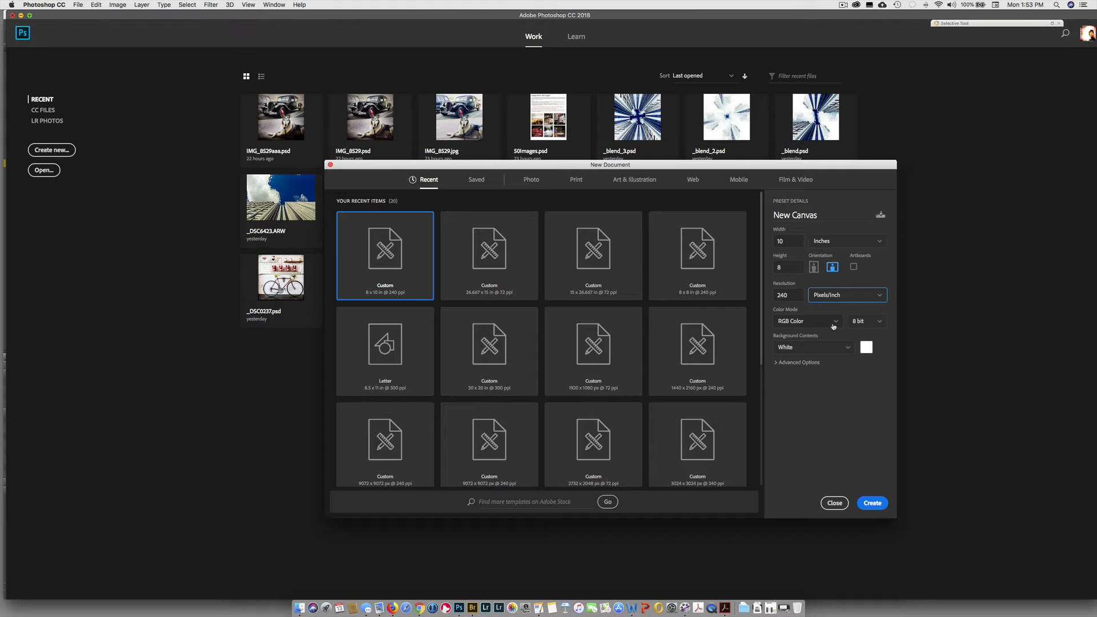
Step: Review the colour modes and keep RGB Color selected
left_click(834, 321)
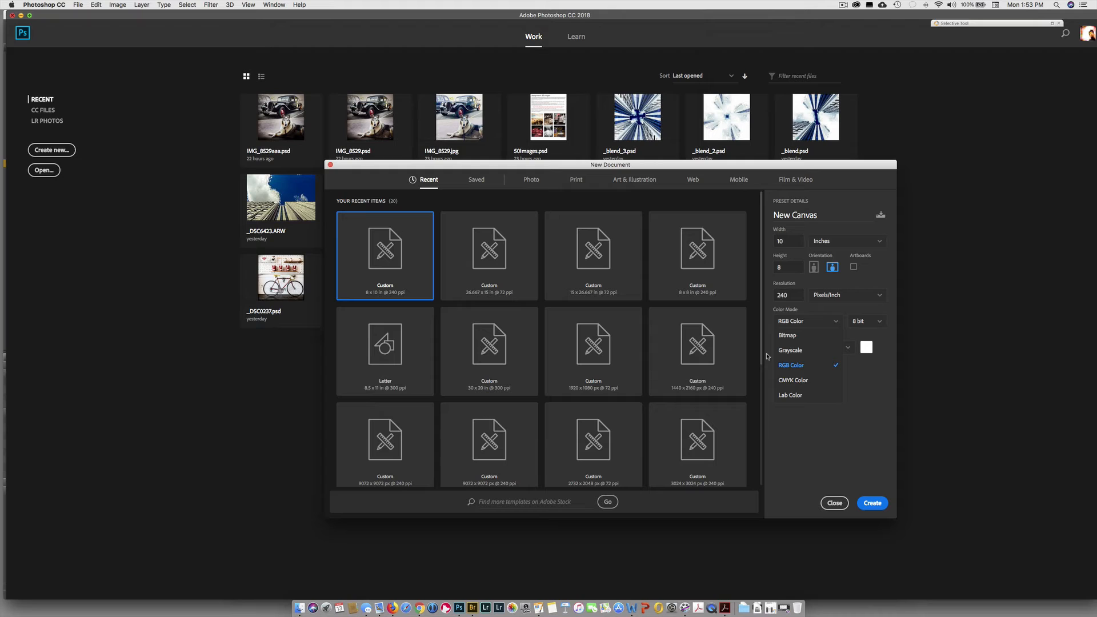
mouse_move(802, 351)
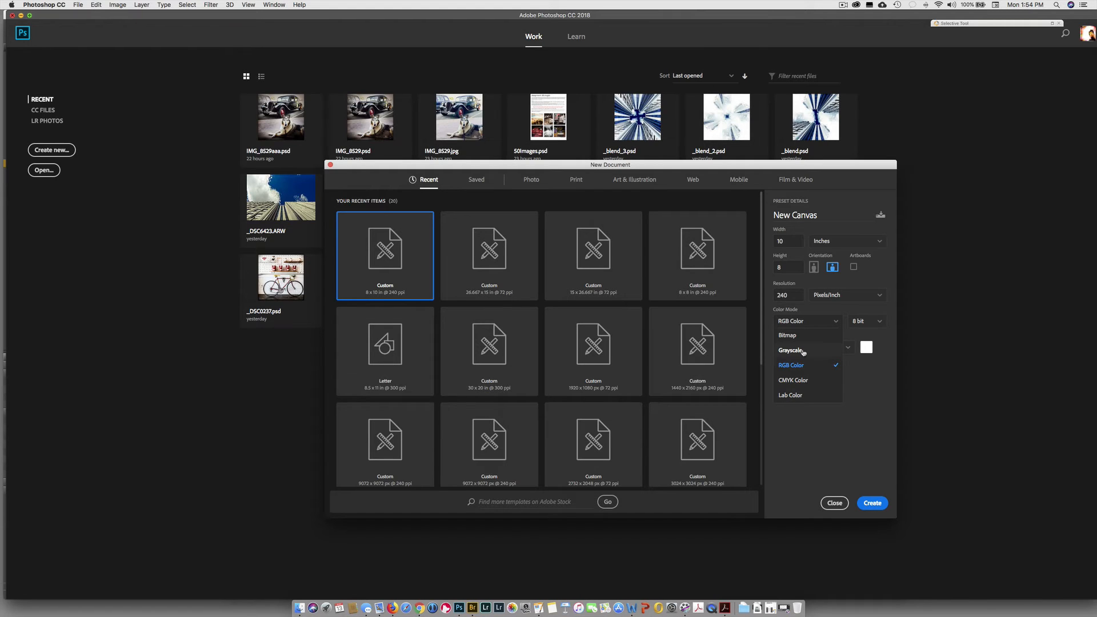
mouse_move(795, 366)
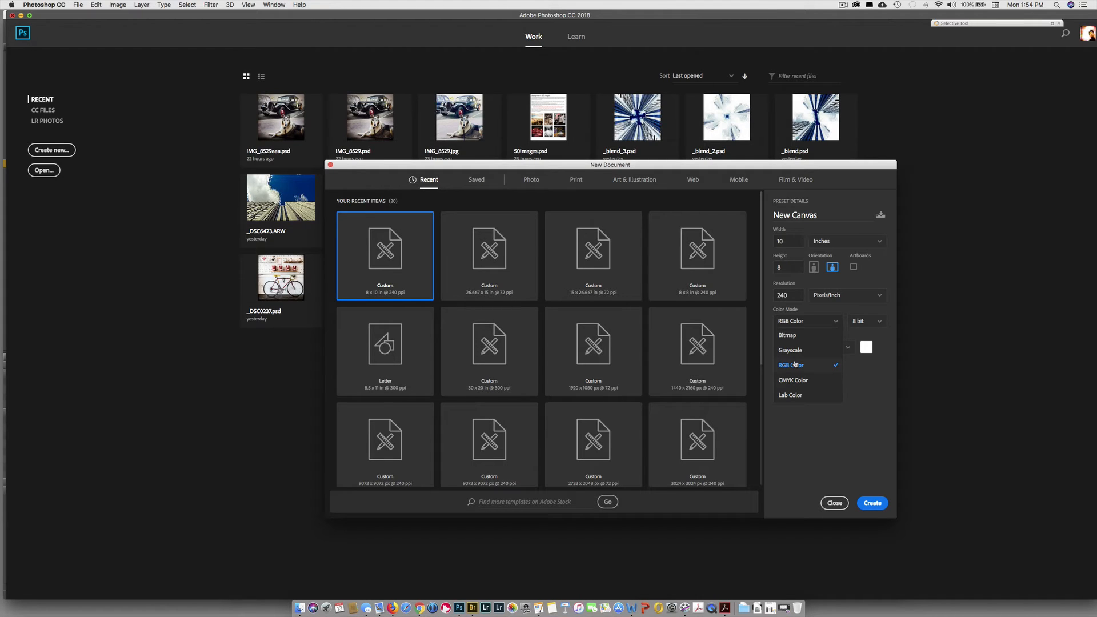
mouse_move(810, 387)
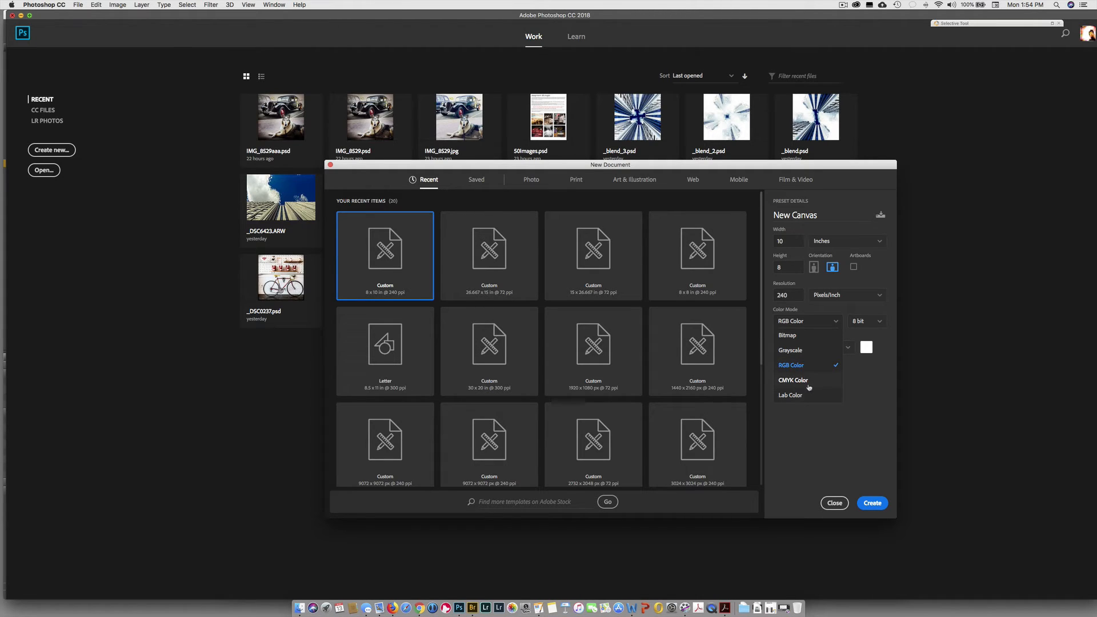
mouse_move(813, 380)
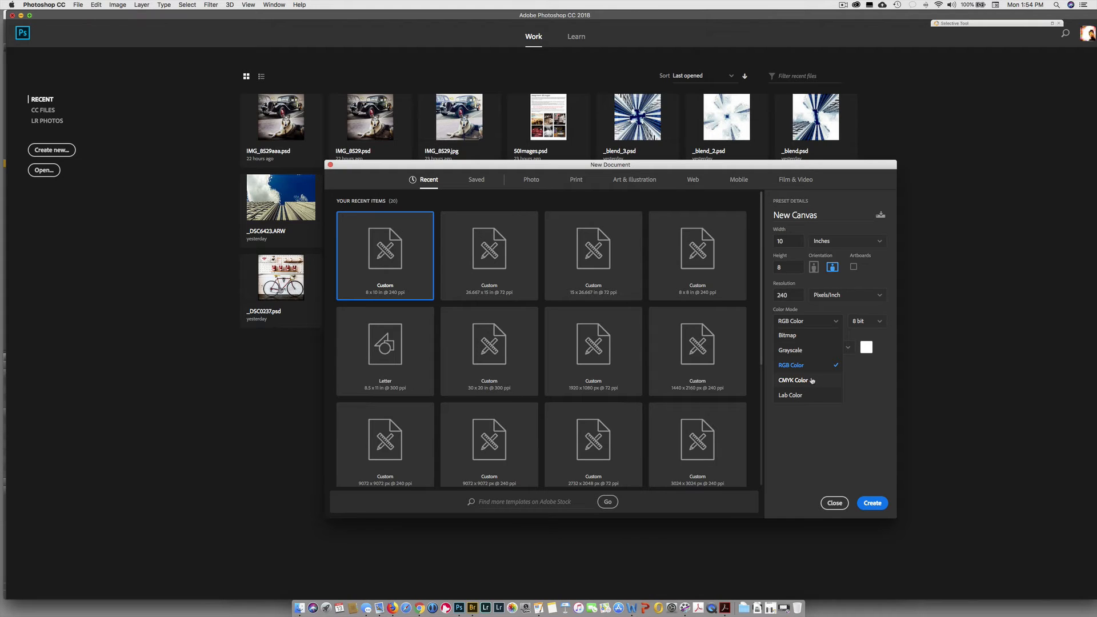
mouse_move(809, 398)
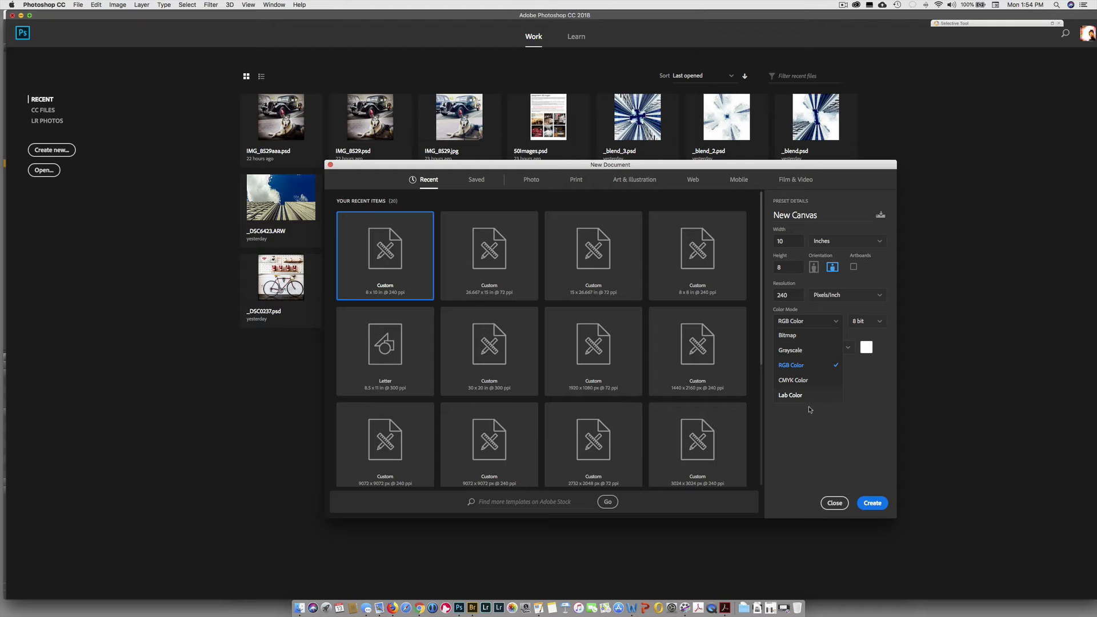
mouse_move(807, 366)
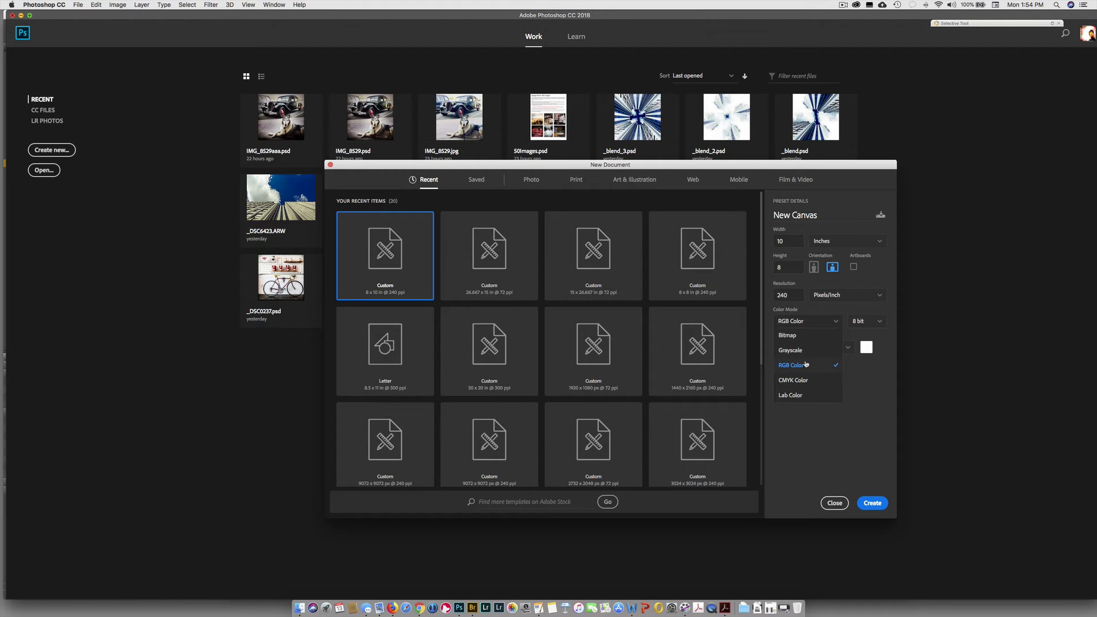
mouse_move(812, 365)
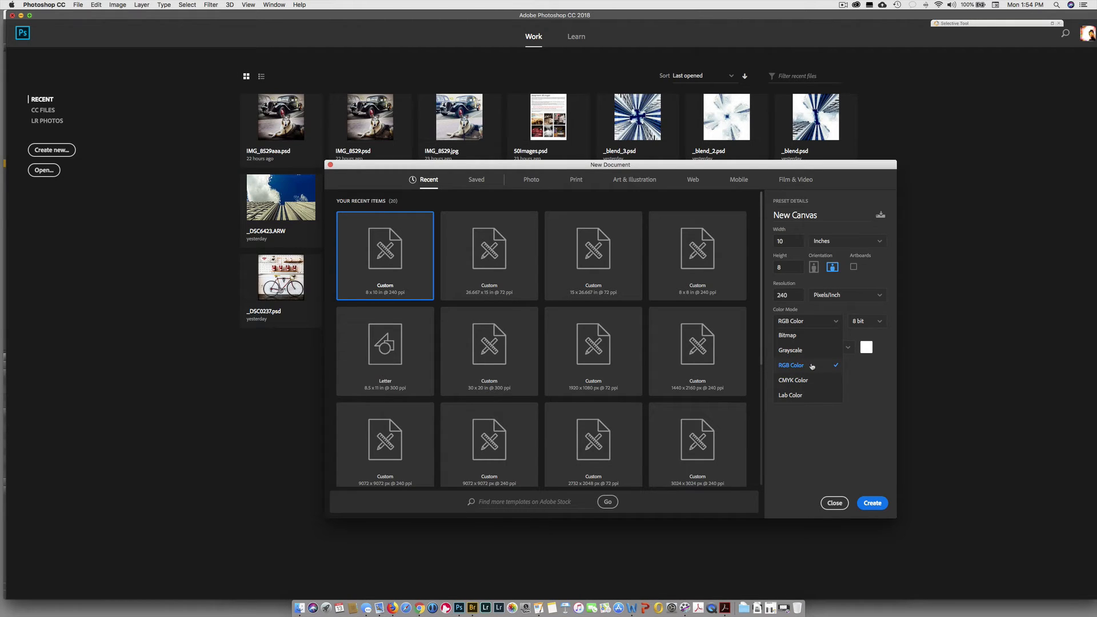
left_click(866, 321)
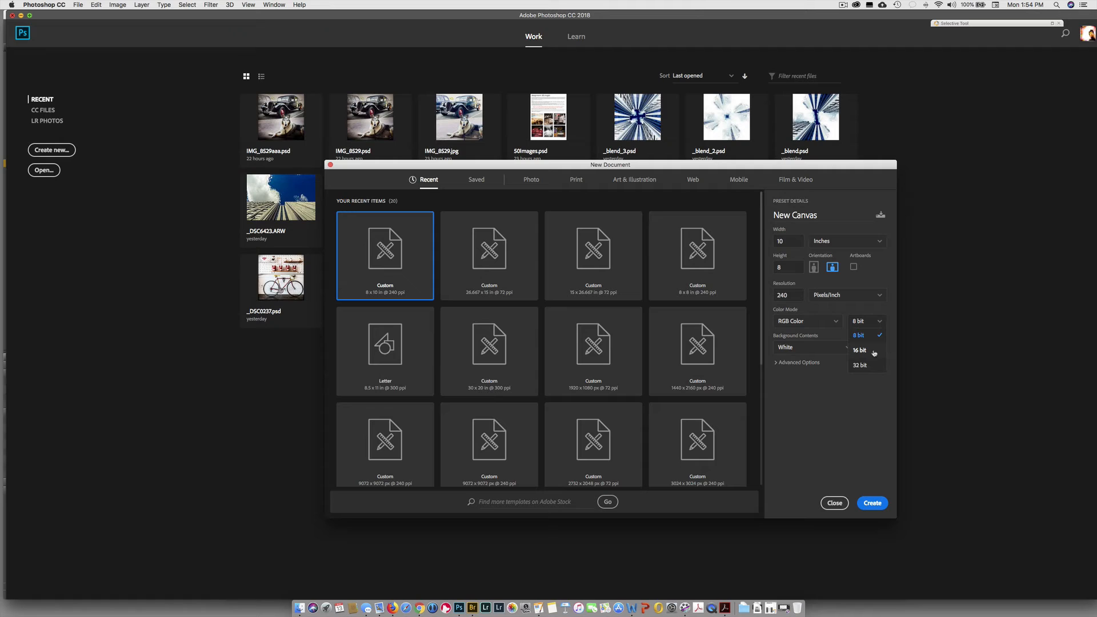
mouse_move(871, 366)
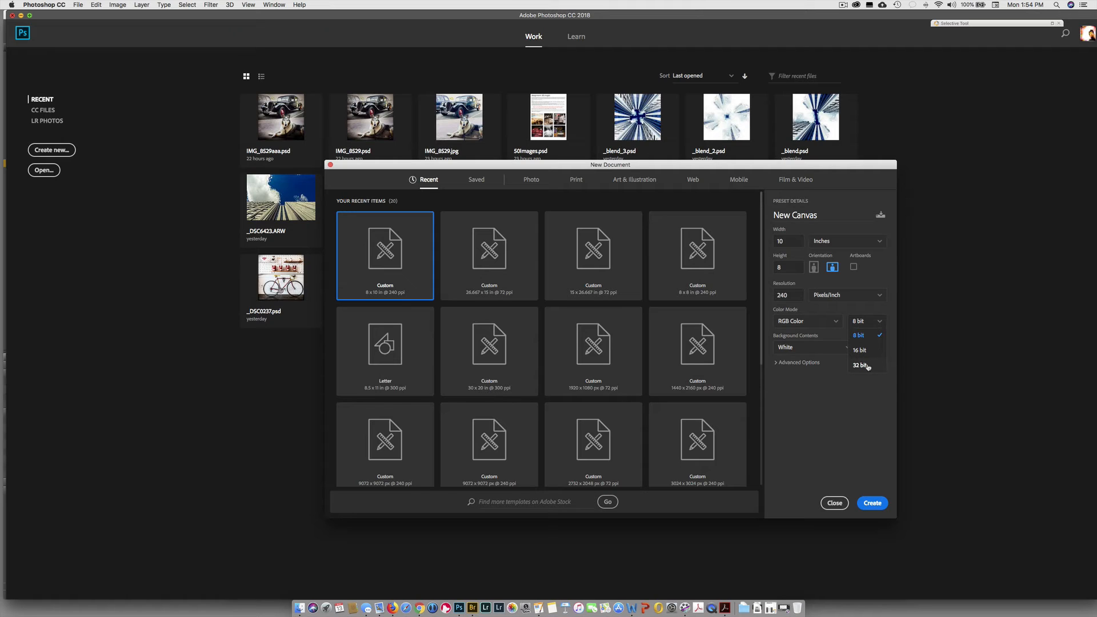
mouse_move(868, 366)
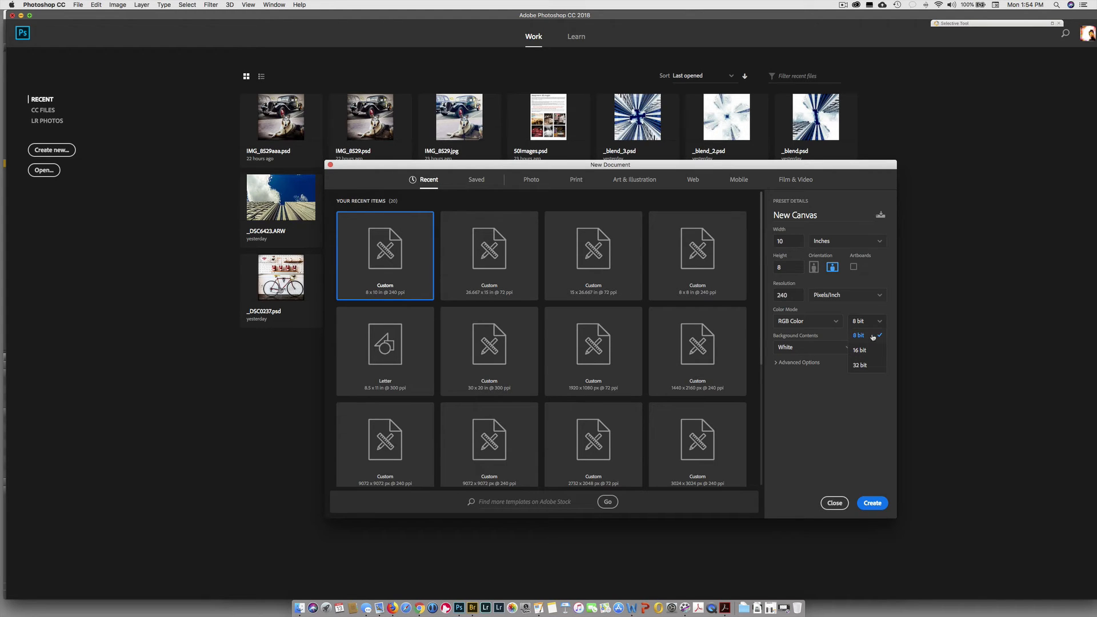
mouse_move(875, 351)
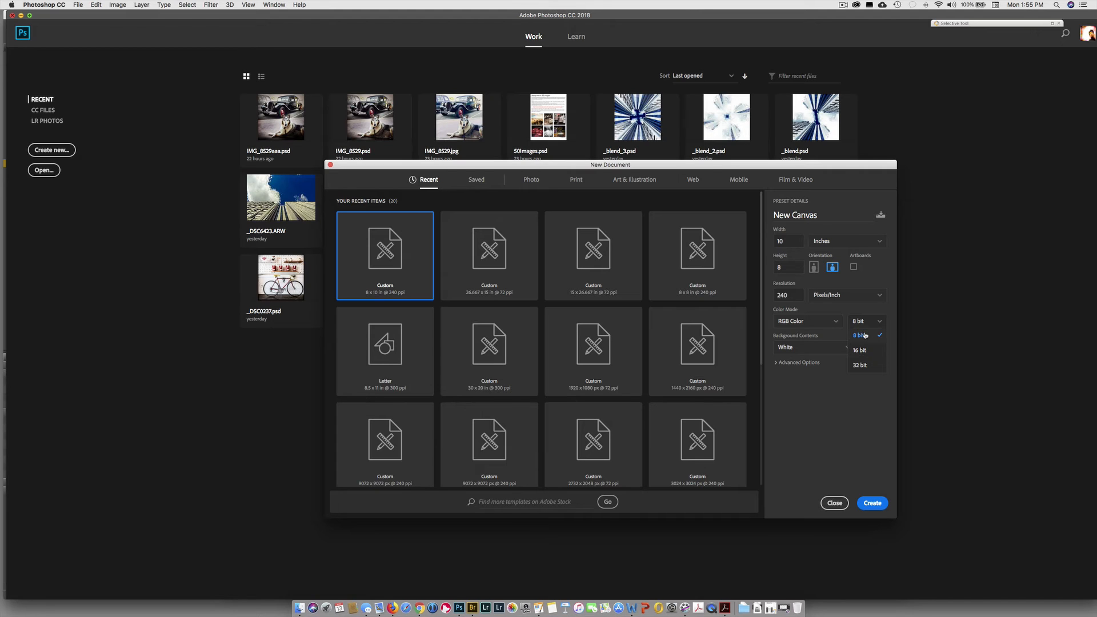
Step: Keep 8 bit as the channel depth for the RGB document
left_click(861, 335)
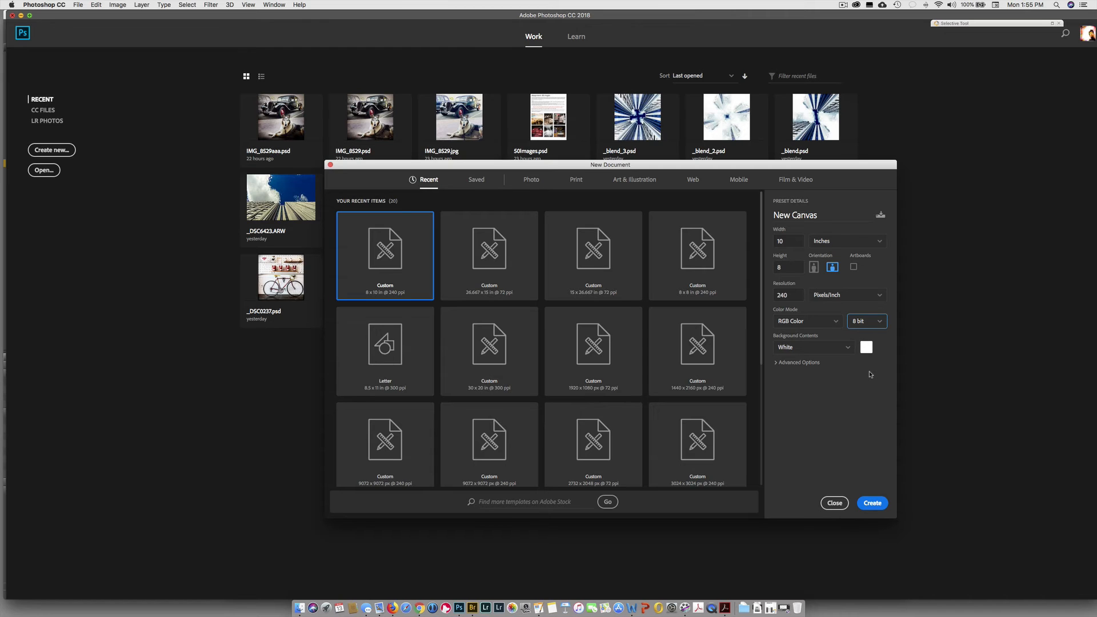
mouse_move(862, 374)
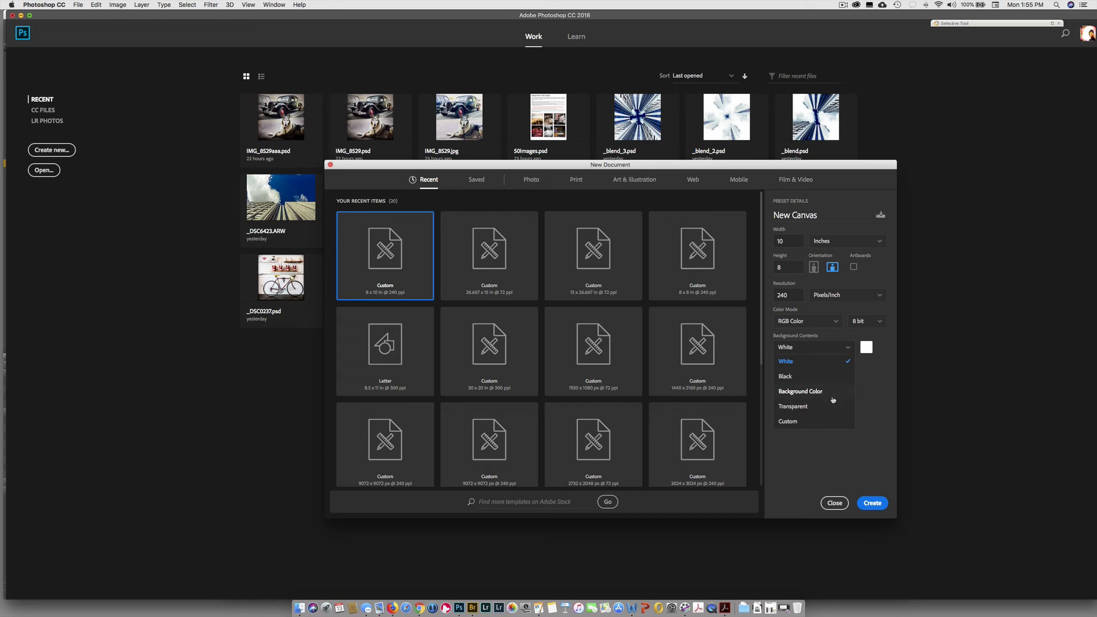
mouse_move(830, 411)
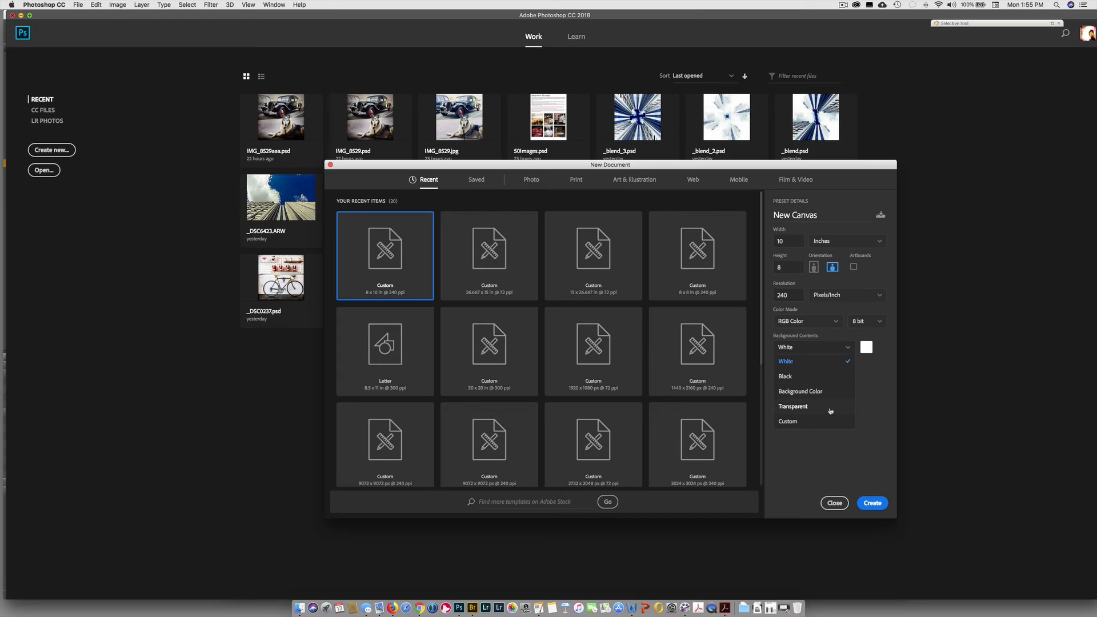
Step: Set Background Contents to Transparent and reveal the advanced colour profile settings
left_click(794, 407)
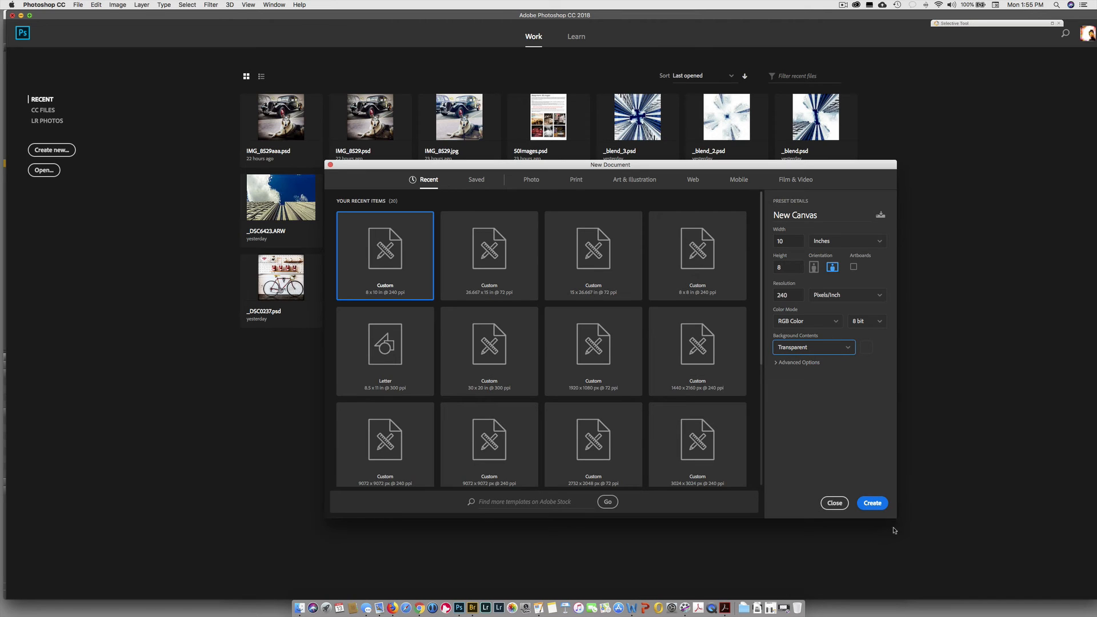
mouse_move(852, 372)
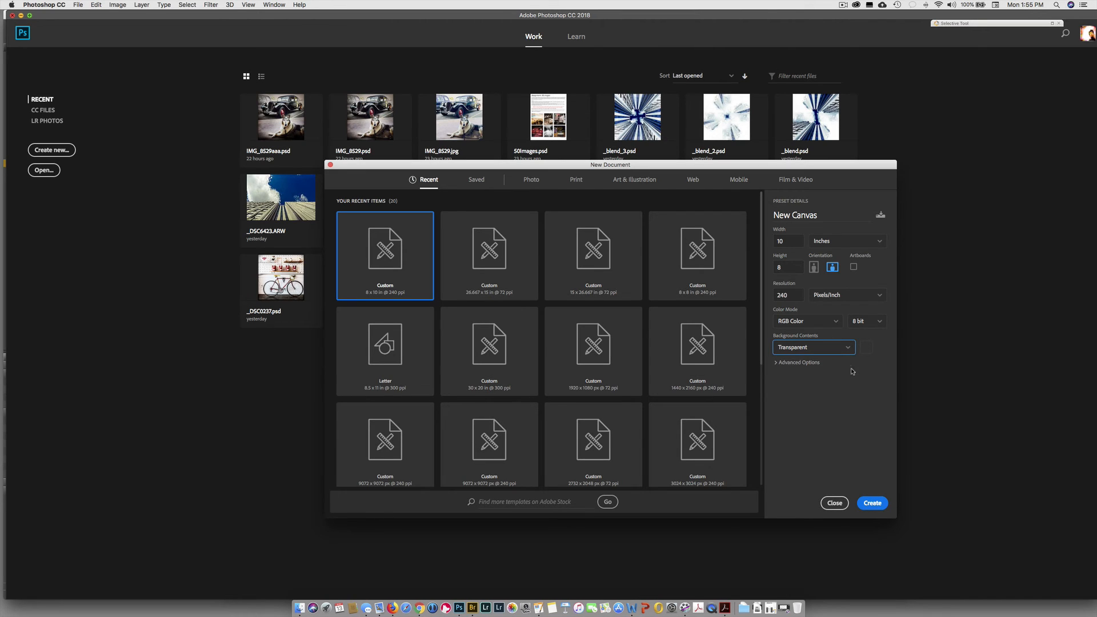
mouse_move(826, 375)
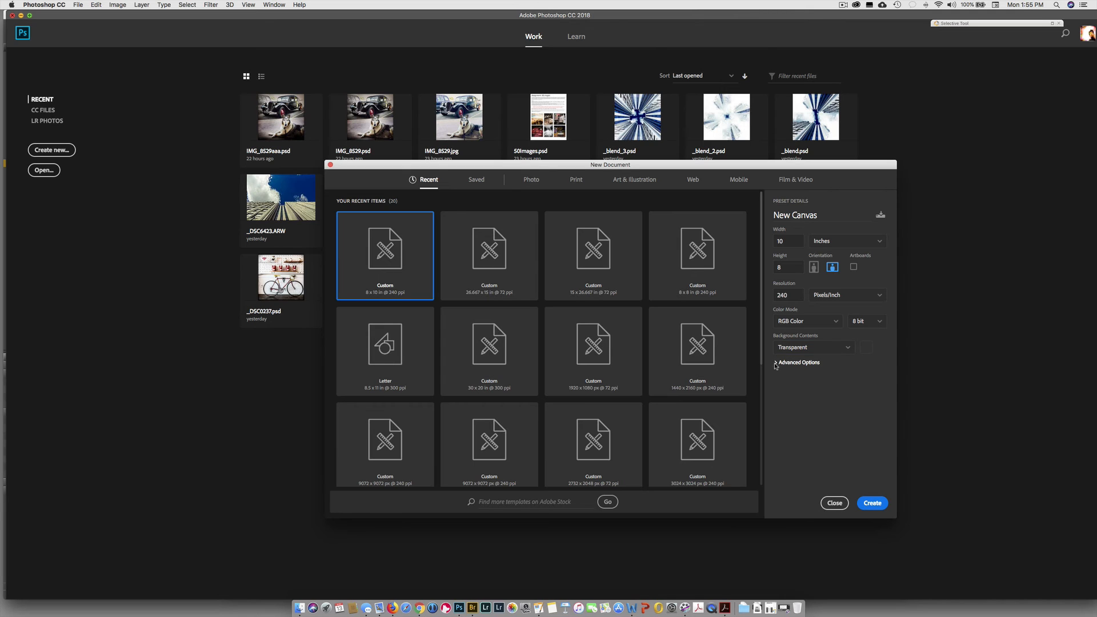
left_click(798, 363)
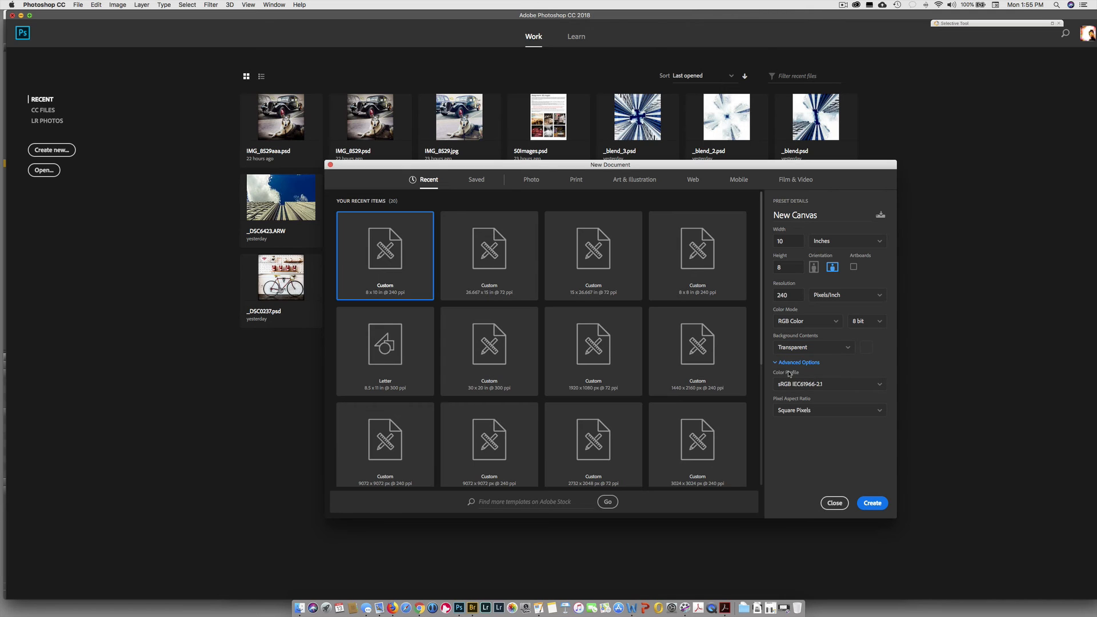
mouse_move(837, 359)
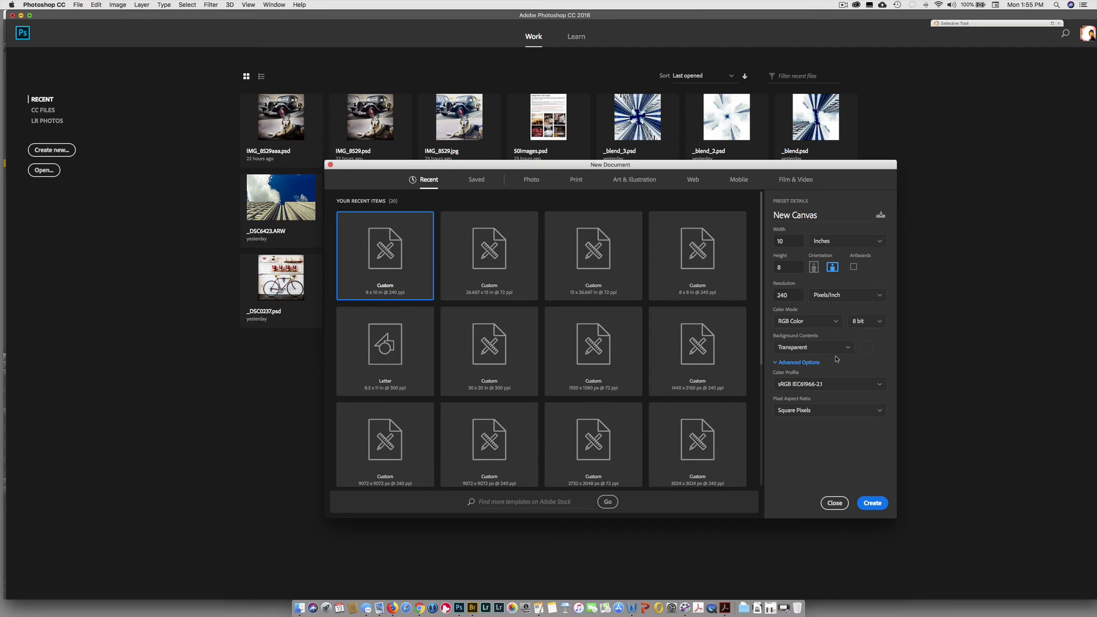
mouse_move(803, 323)
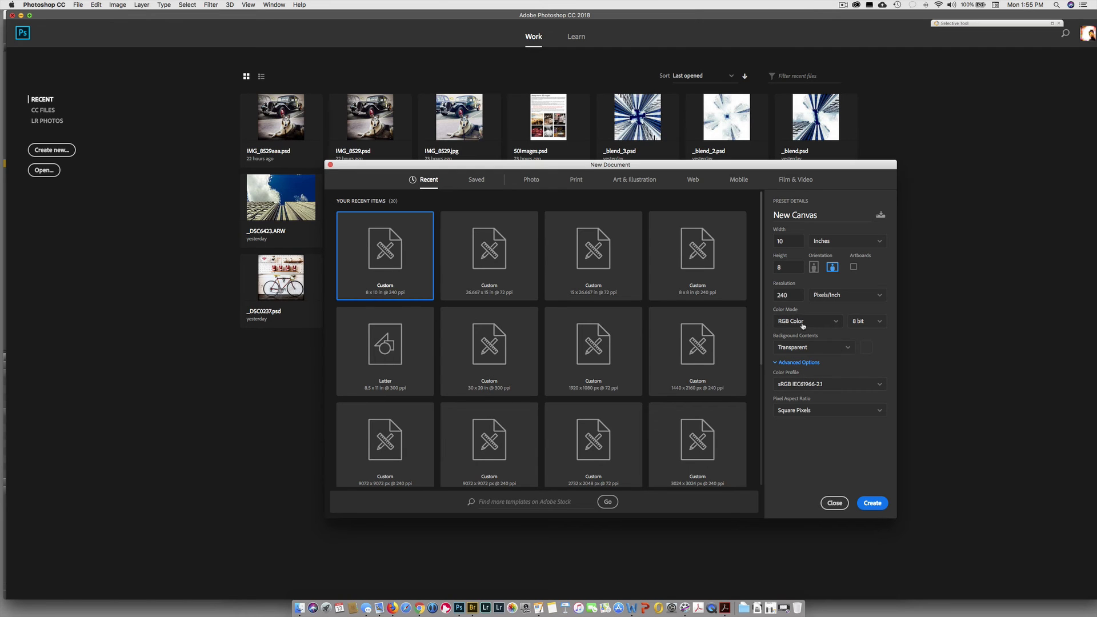
mouse_move(833, 386)
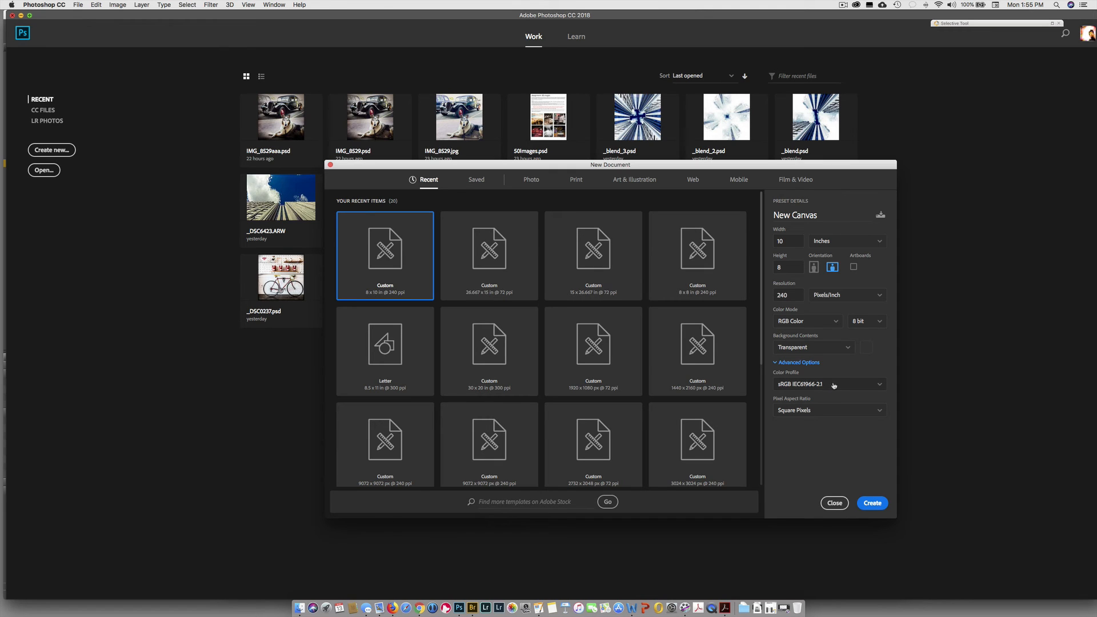
Step: Change the colour profile from sRGB IEC61966-2.1 to Adobe RGB (1998)
left_click(830, 384)
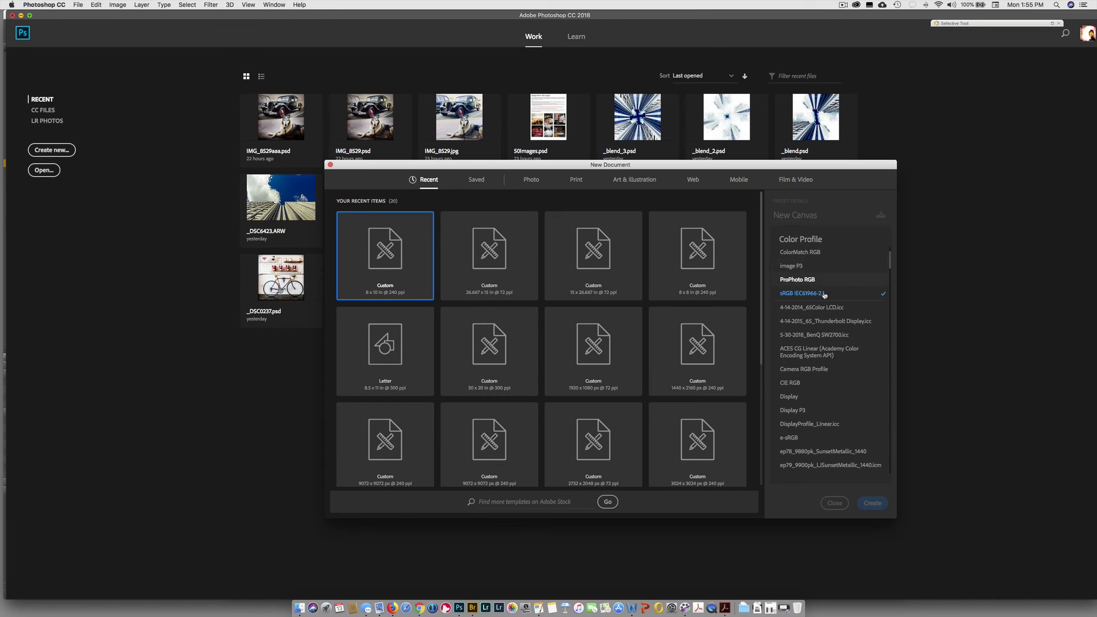
scroll("down", 3)
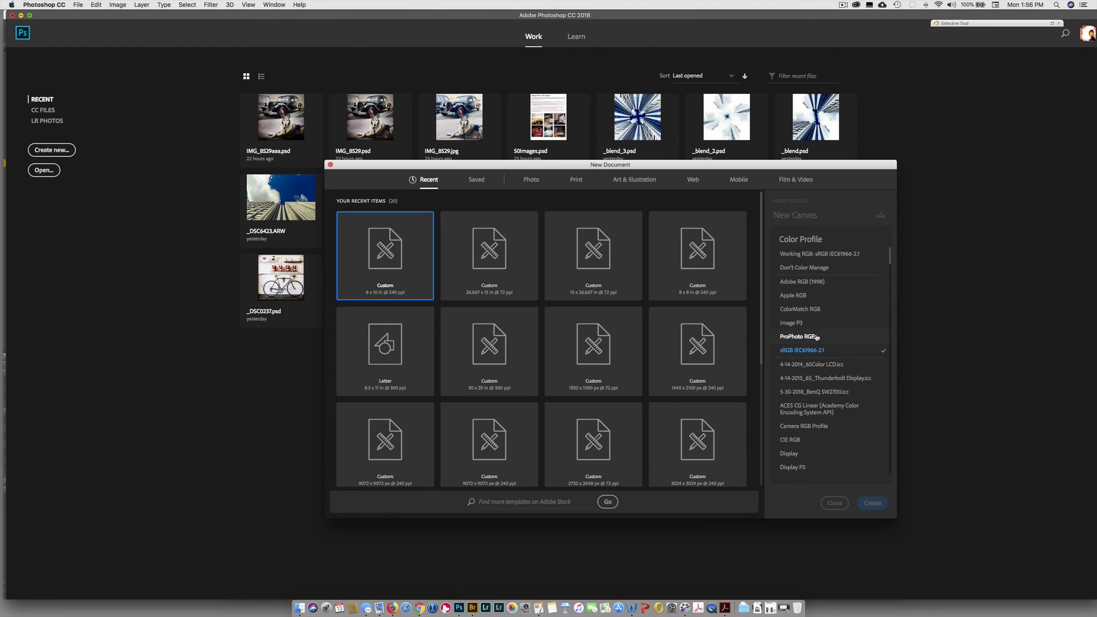
mouse_move(819, 337)
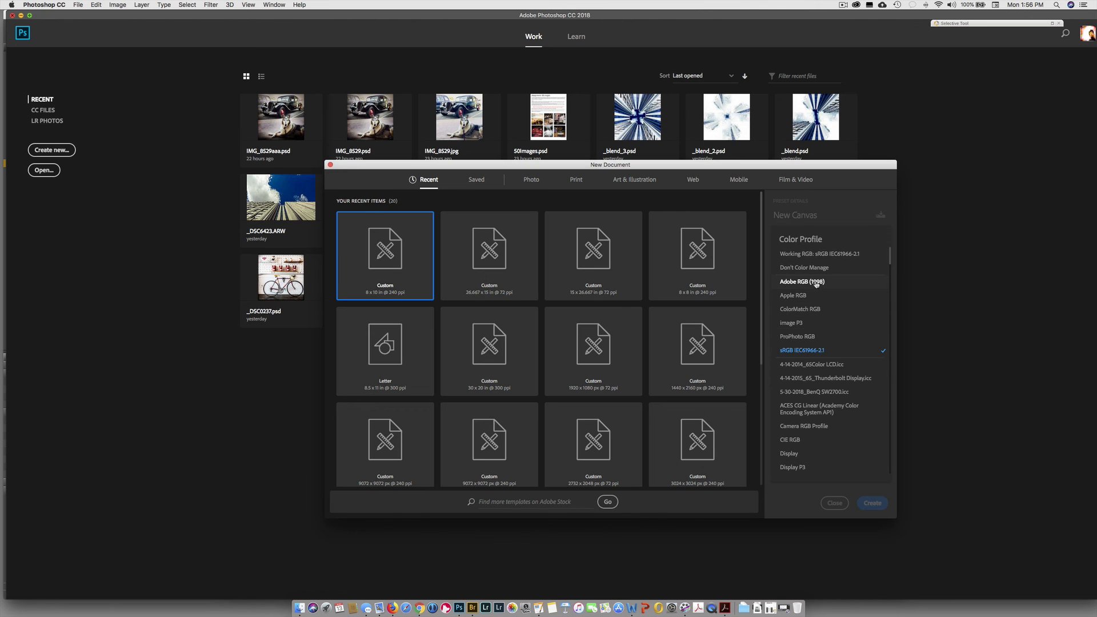
mouse_move(817, 283)
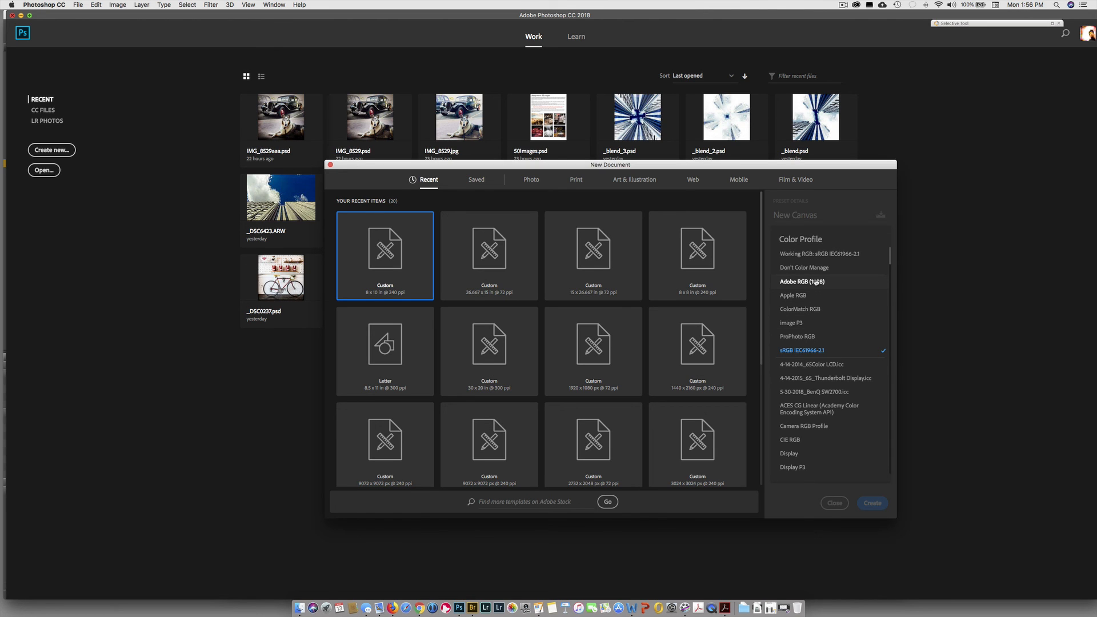
mouse_move(829, 281)
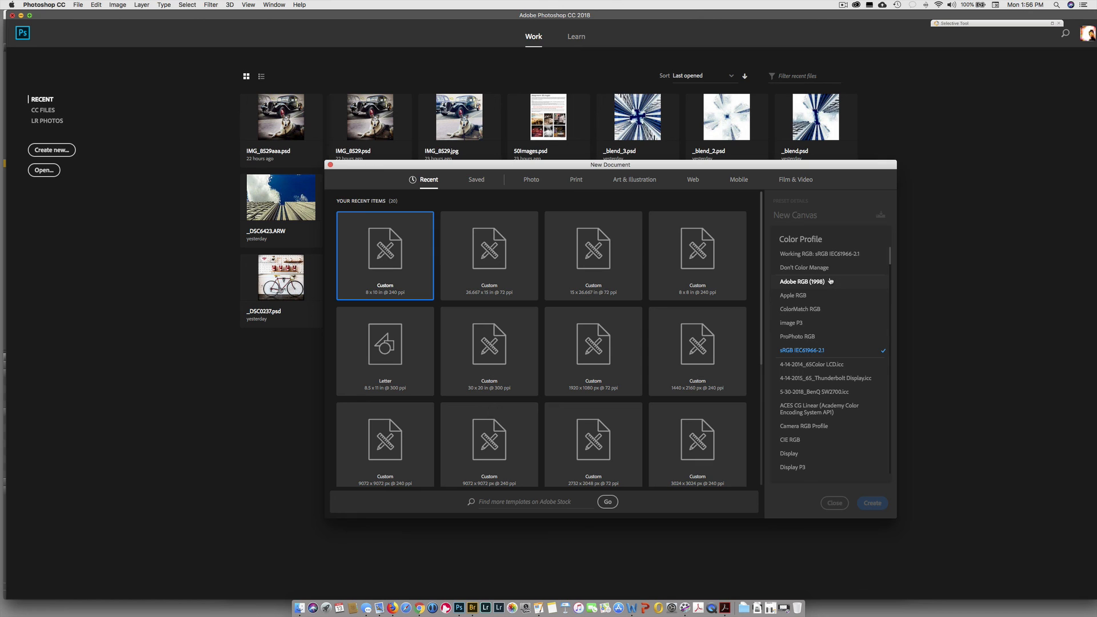
left_click(803, 282)
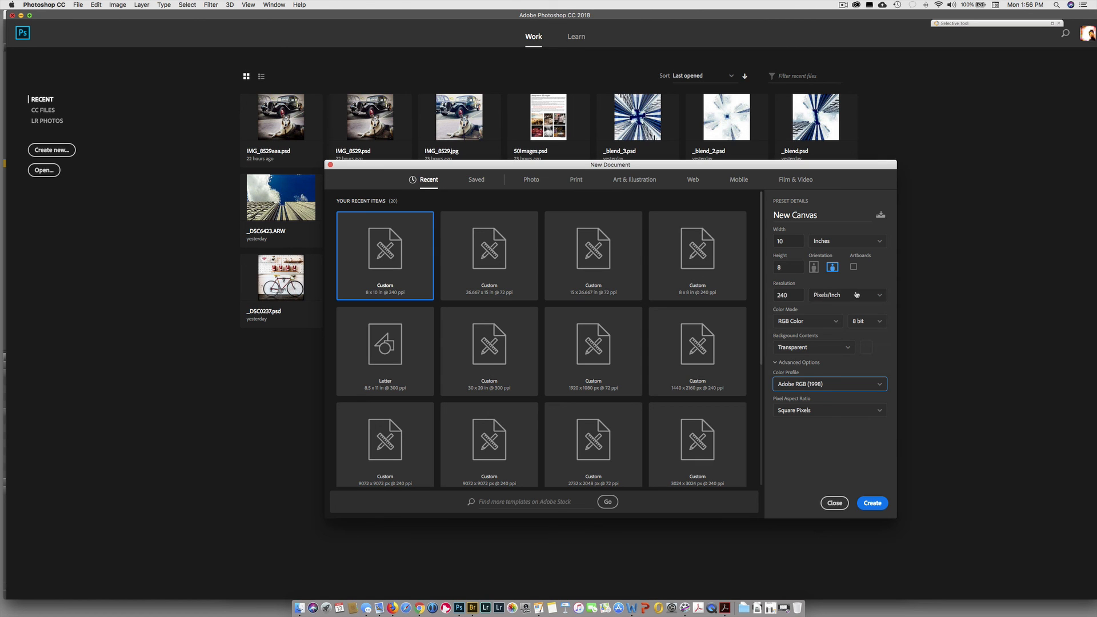
Step: Keep Square Pixels as the aspect ratio and create the New Canvas document
left_click(830, 411)
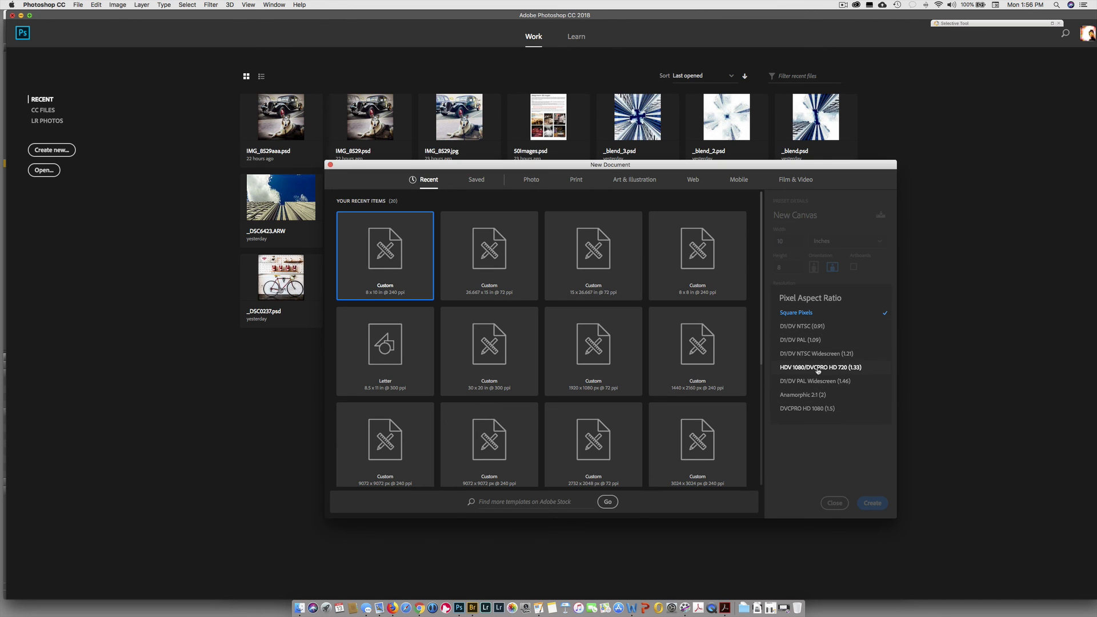
mouse_move(841, 432)
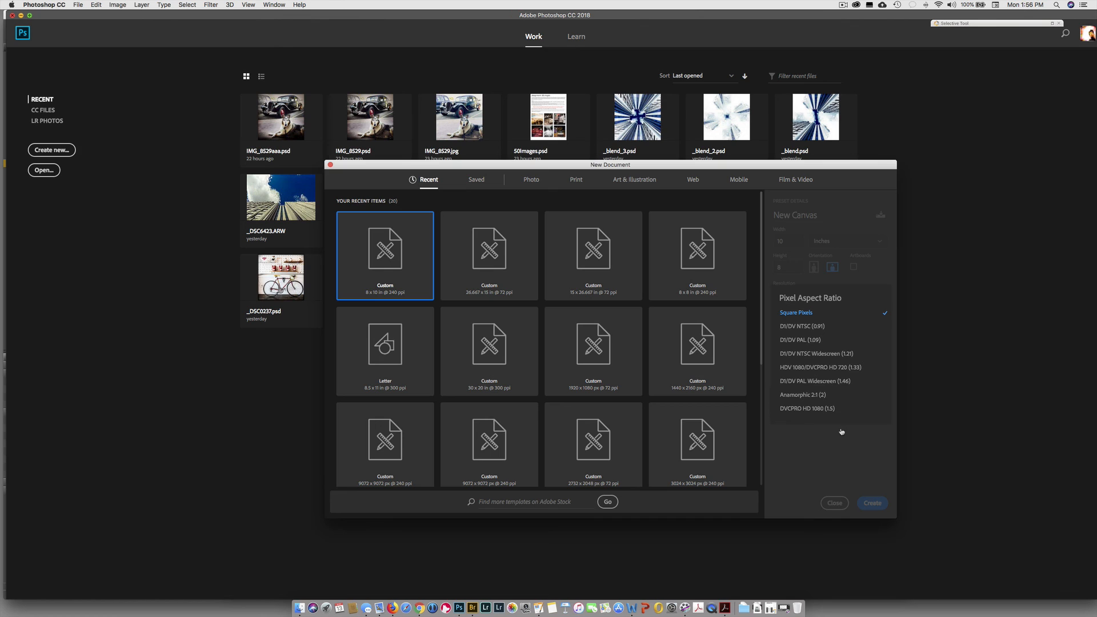
mouse_move(861, 492)
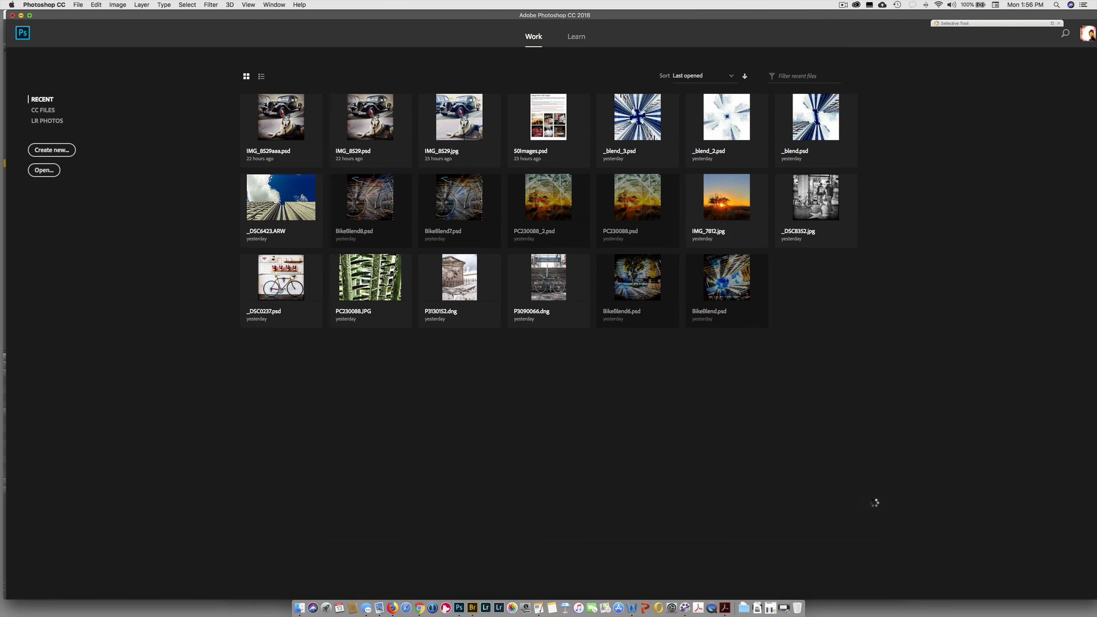
left_click(50, 149)
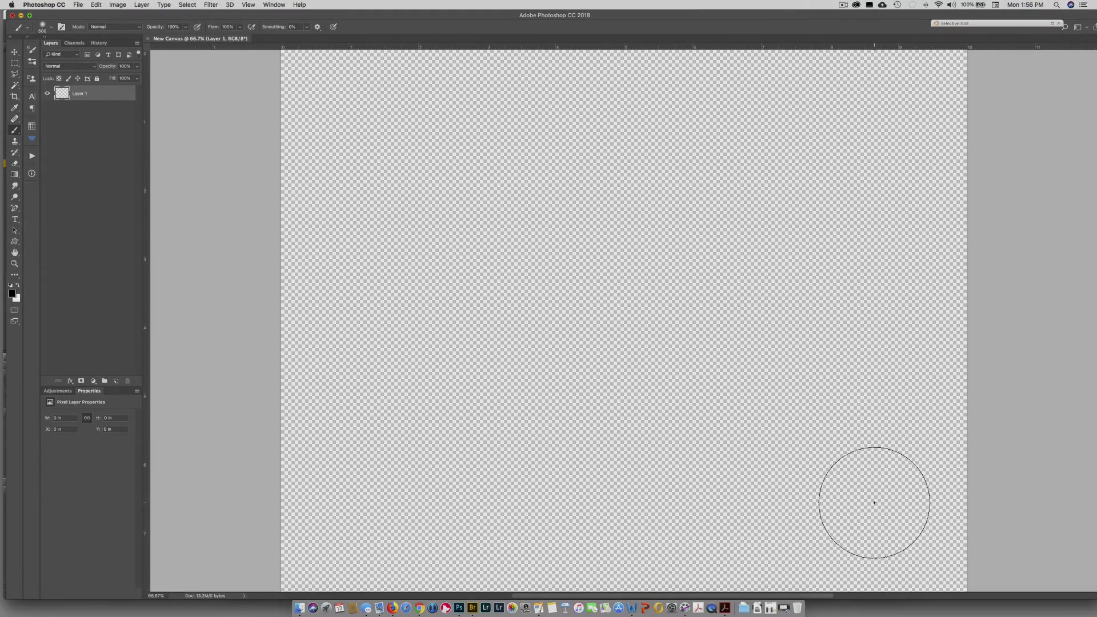